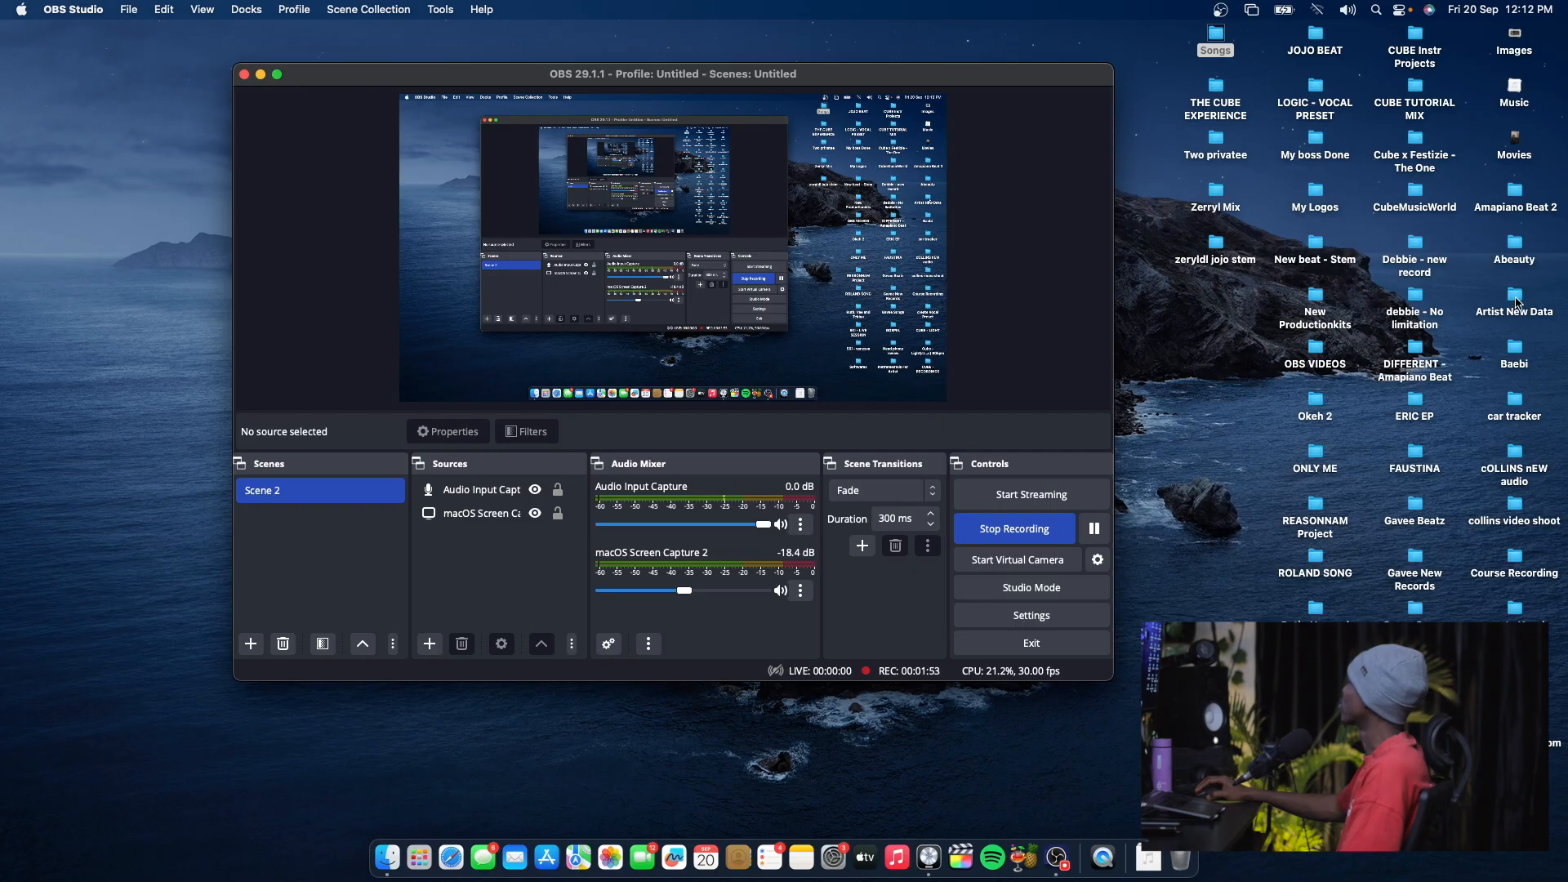
- Open 'Amapiano light of the world.logicx' from CUBE - RECORDINGS > Cube - Light of the world
{"action": "double_click", "coordinate": [1514, 300]}
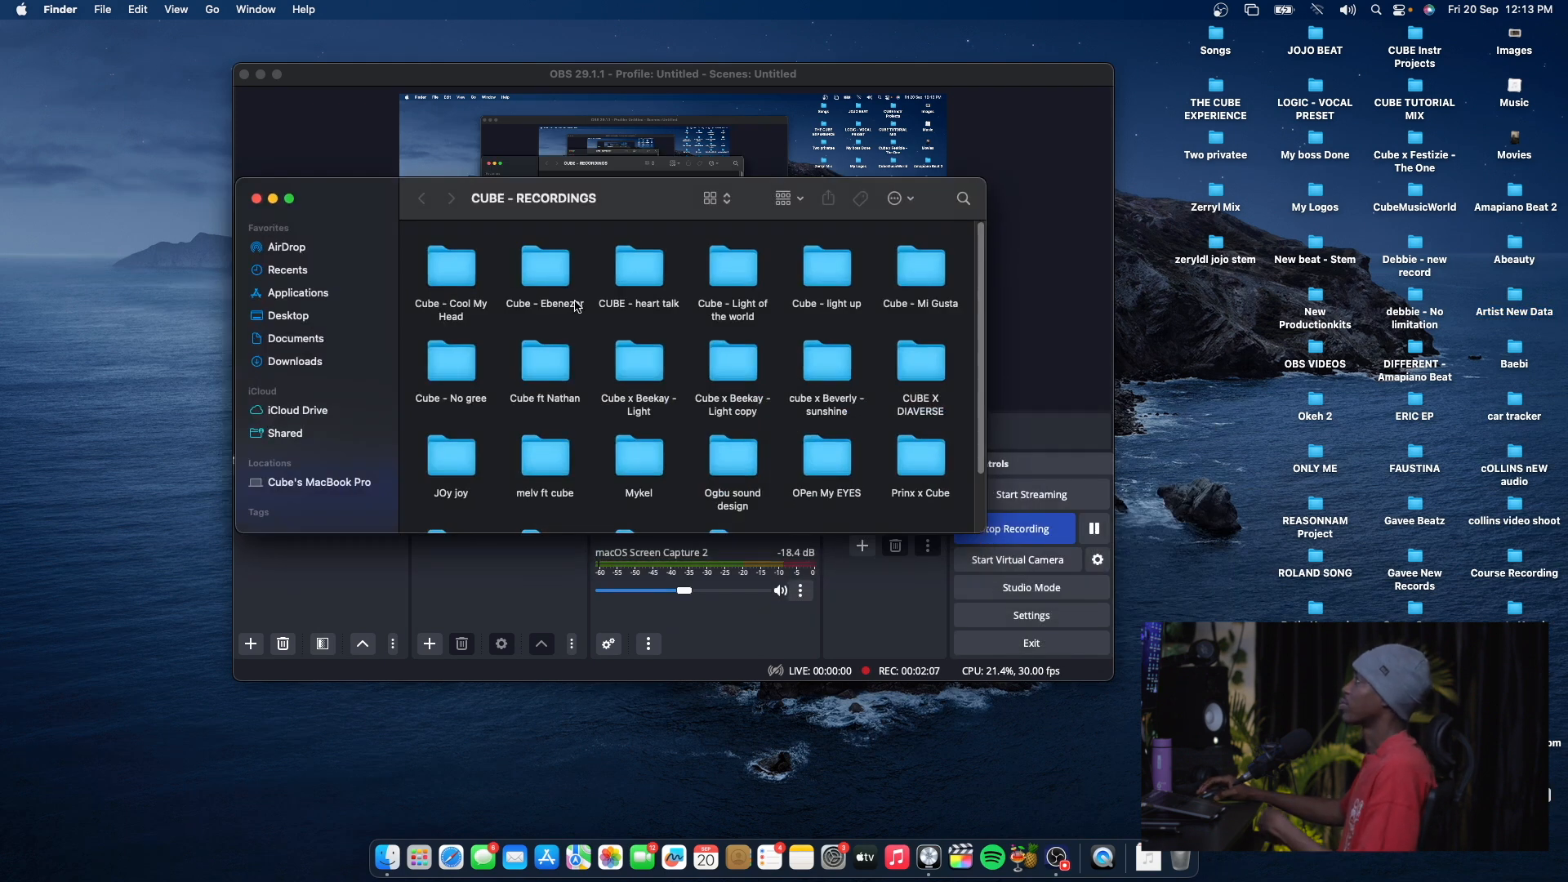
{"action": "double_click", "coordinate": [733, 265]}
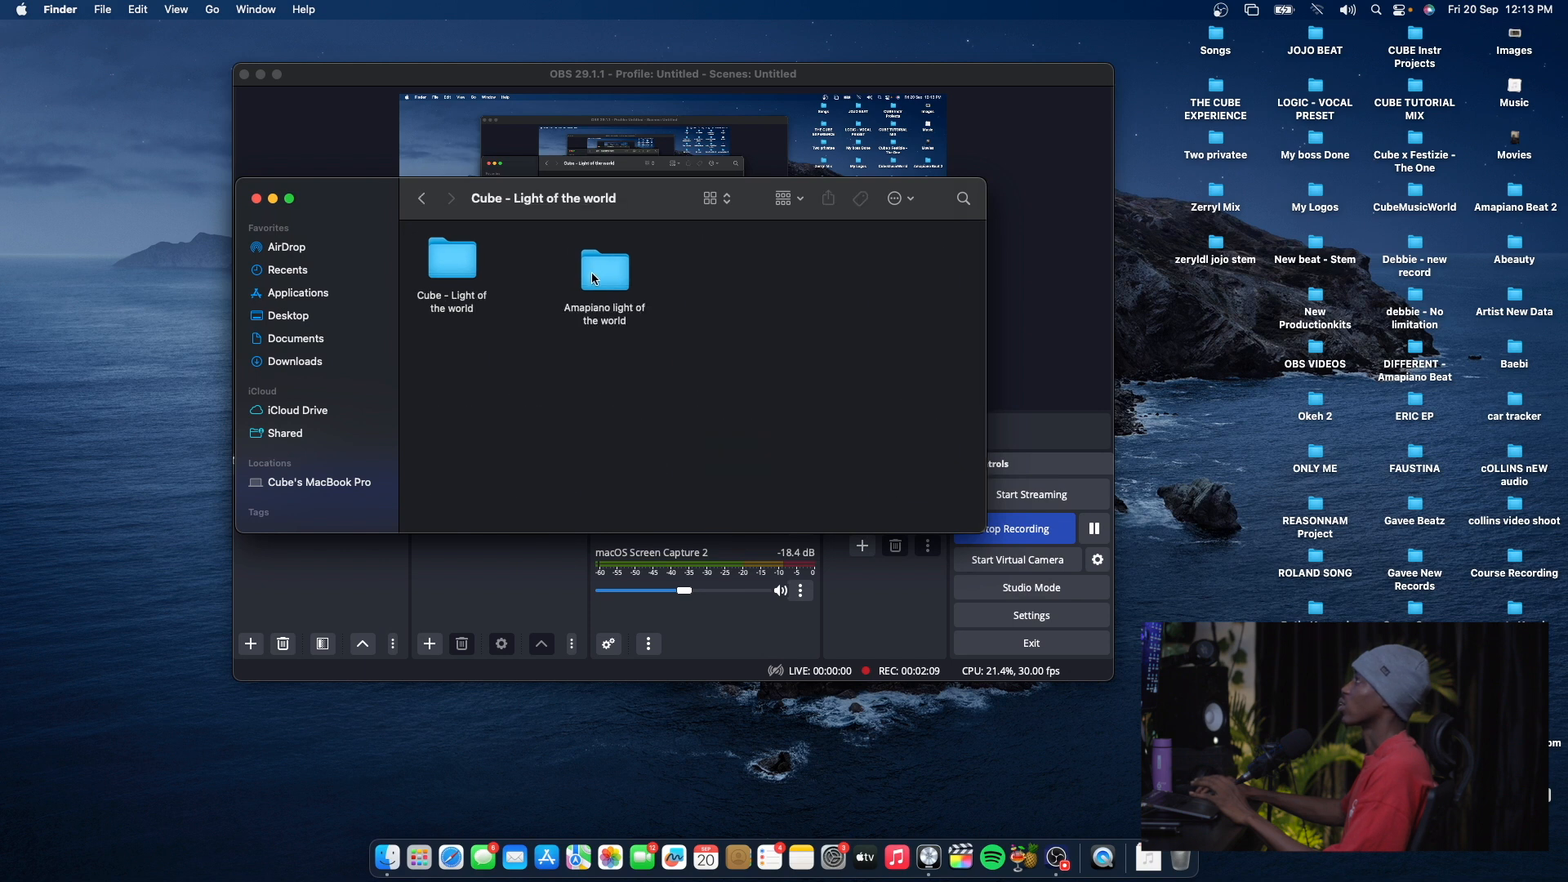
{"action": "double_click", "coordinate": [604, 271]}
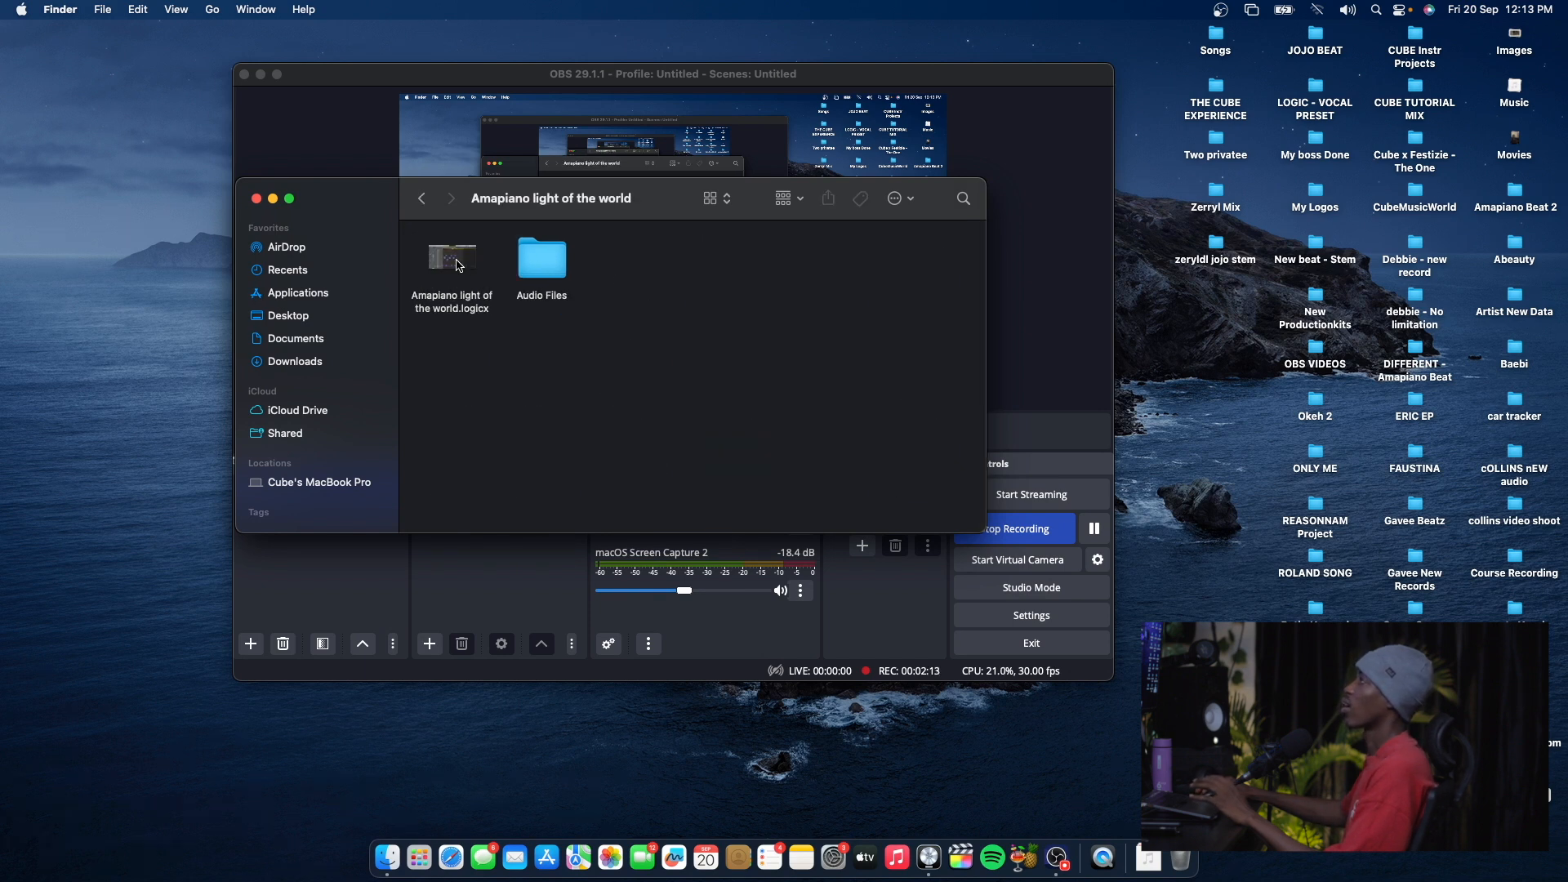
{"action": "double_click", "coordinate": [451, 257]}
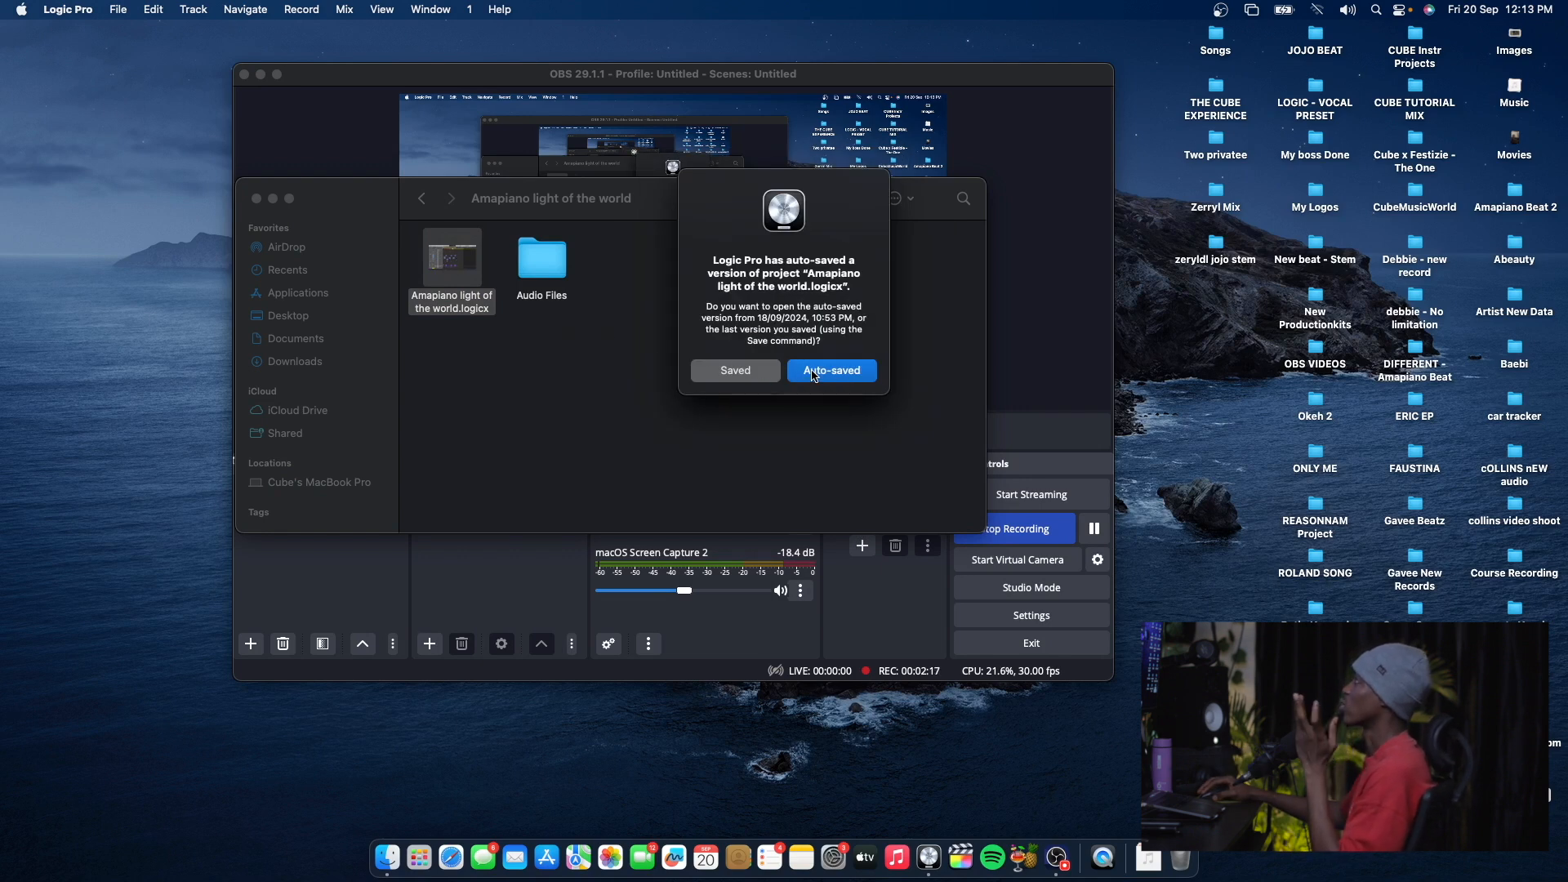
- Load the auto-saved version, then scroll through the Logic Pro X crash report
{"action": "left_click", "coordinate": [832, 370]}
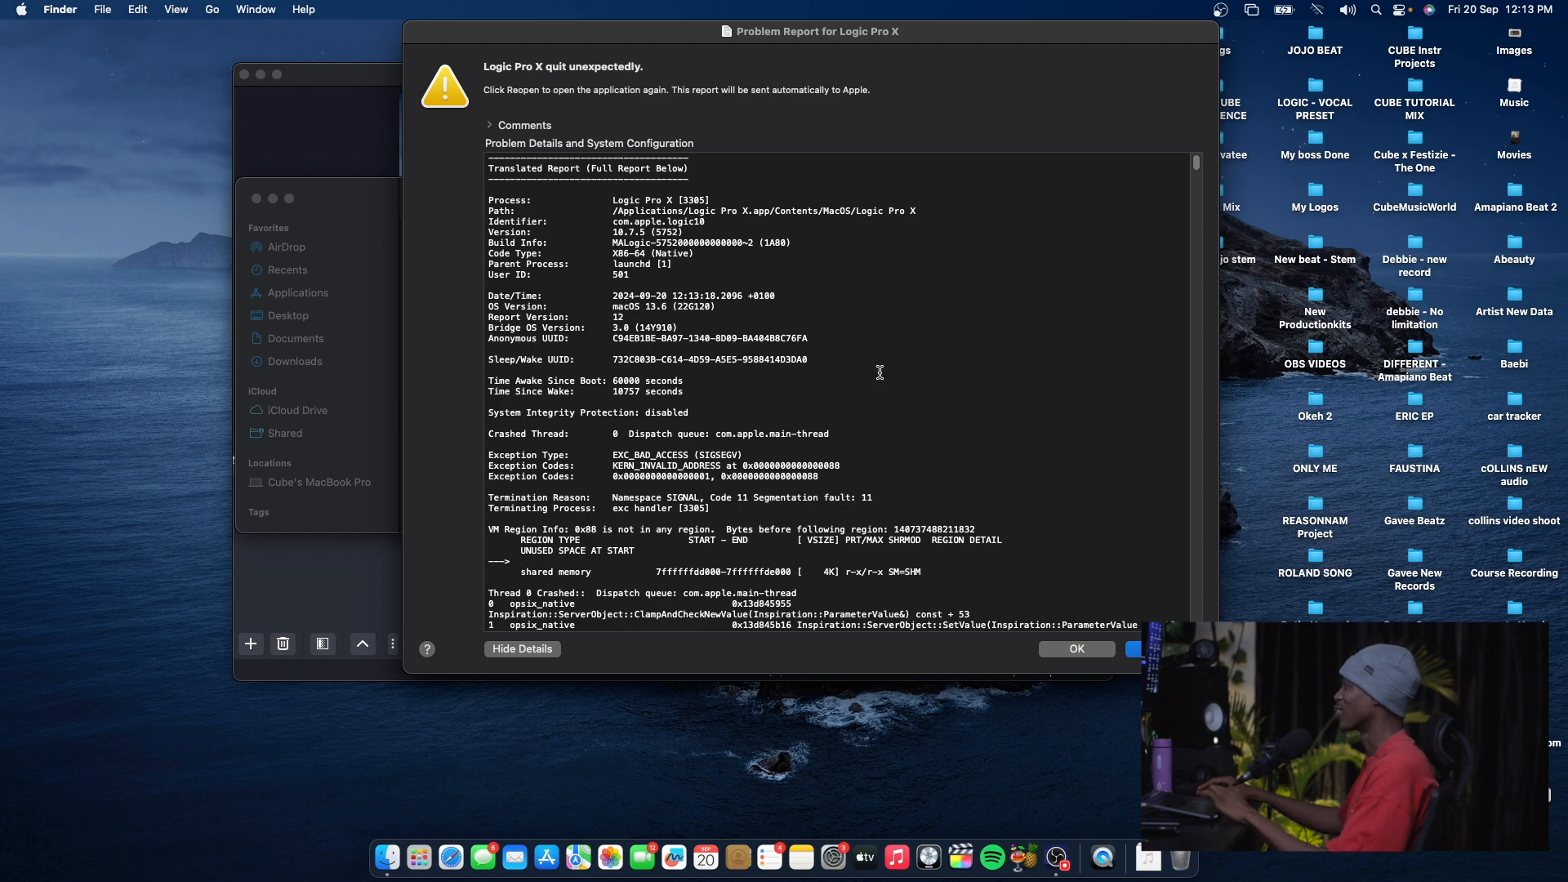
{"action": "scroll", "scroll_direction": "down", "scroll_amount": 3}
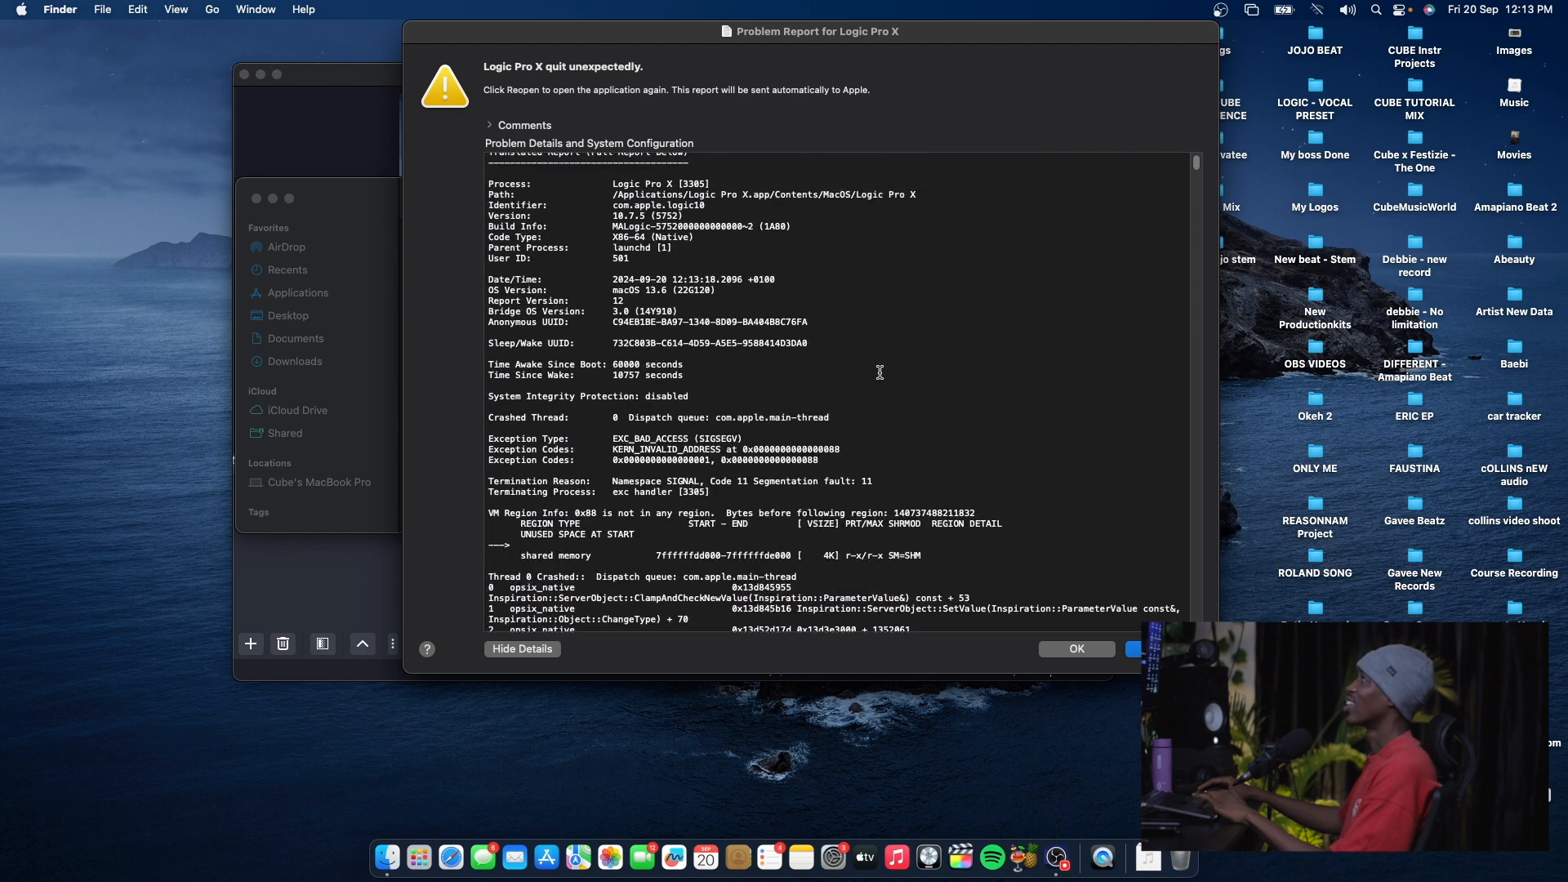
{"action": "scroll", "scroll_direction": "up", "scroll_amount": 3}
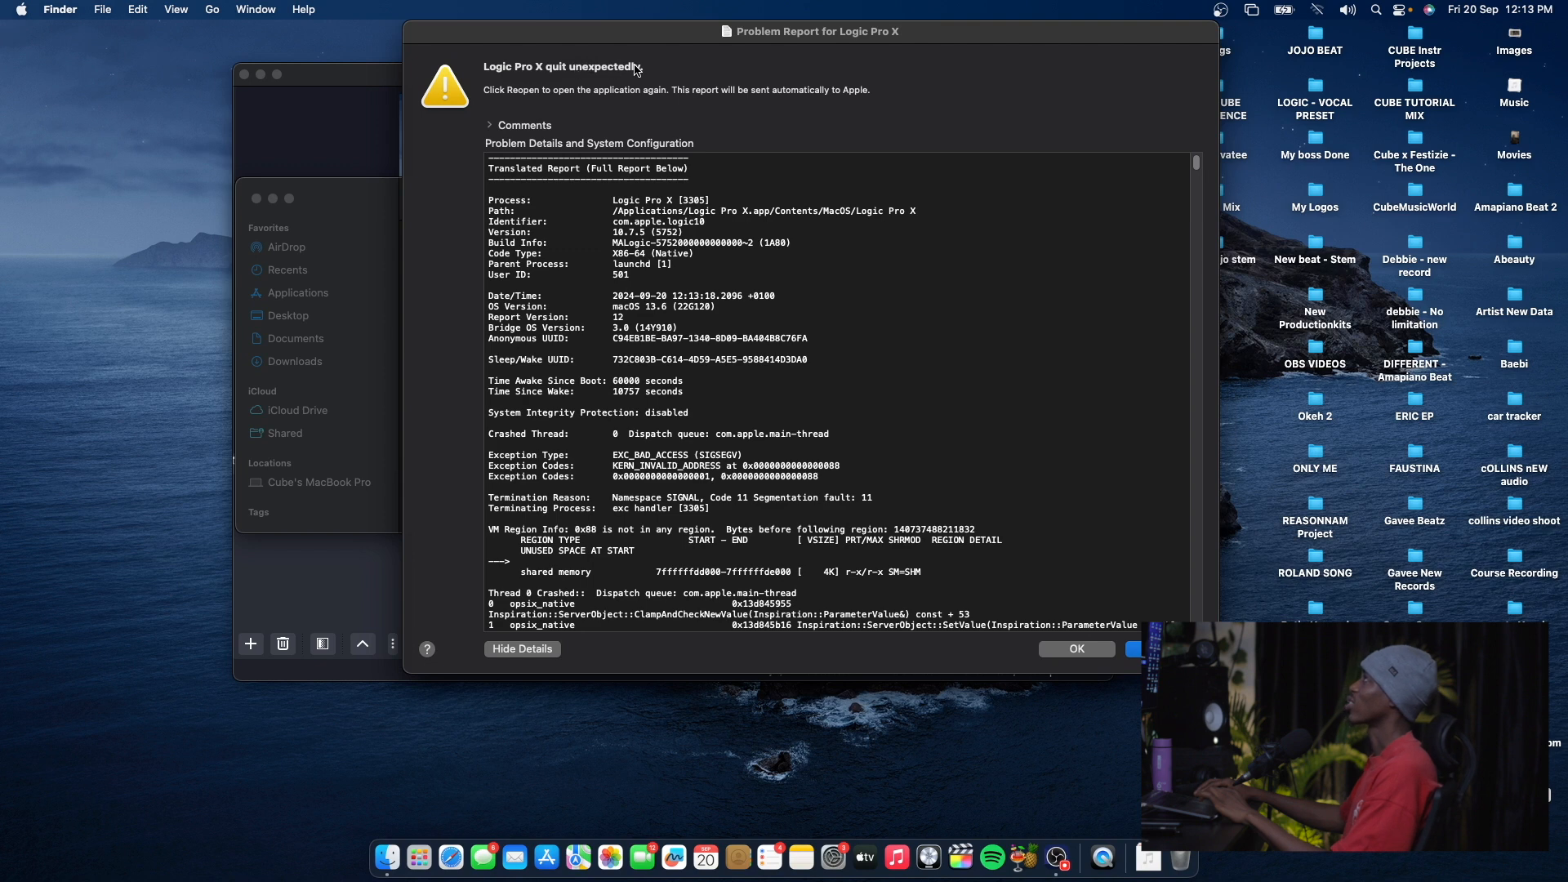
{"action": "scroll", "scroll_direction": "down", "scroll_amount": 3}
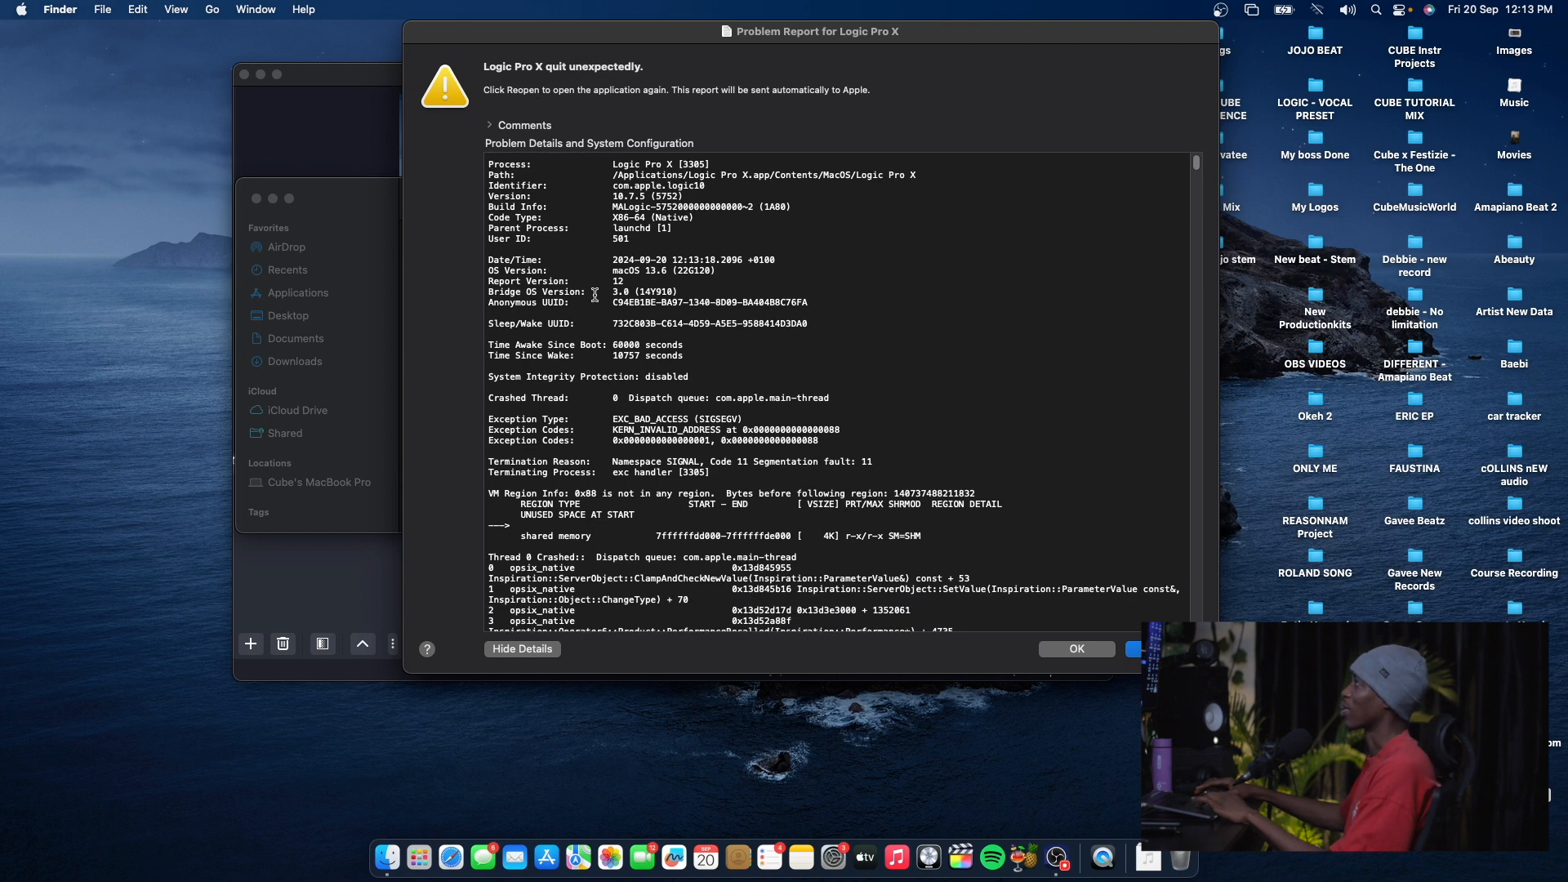
{"action": "scroll", "scroll_direction": "down", "scroll_amount": 3}
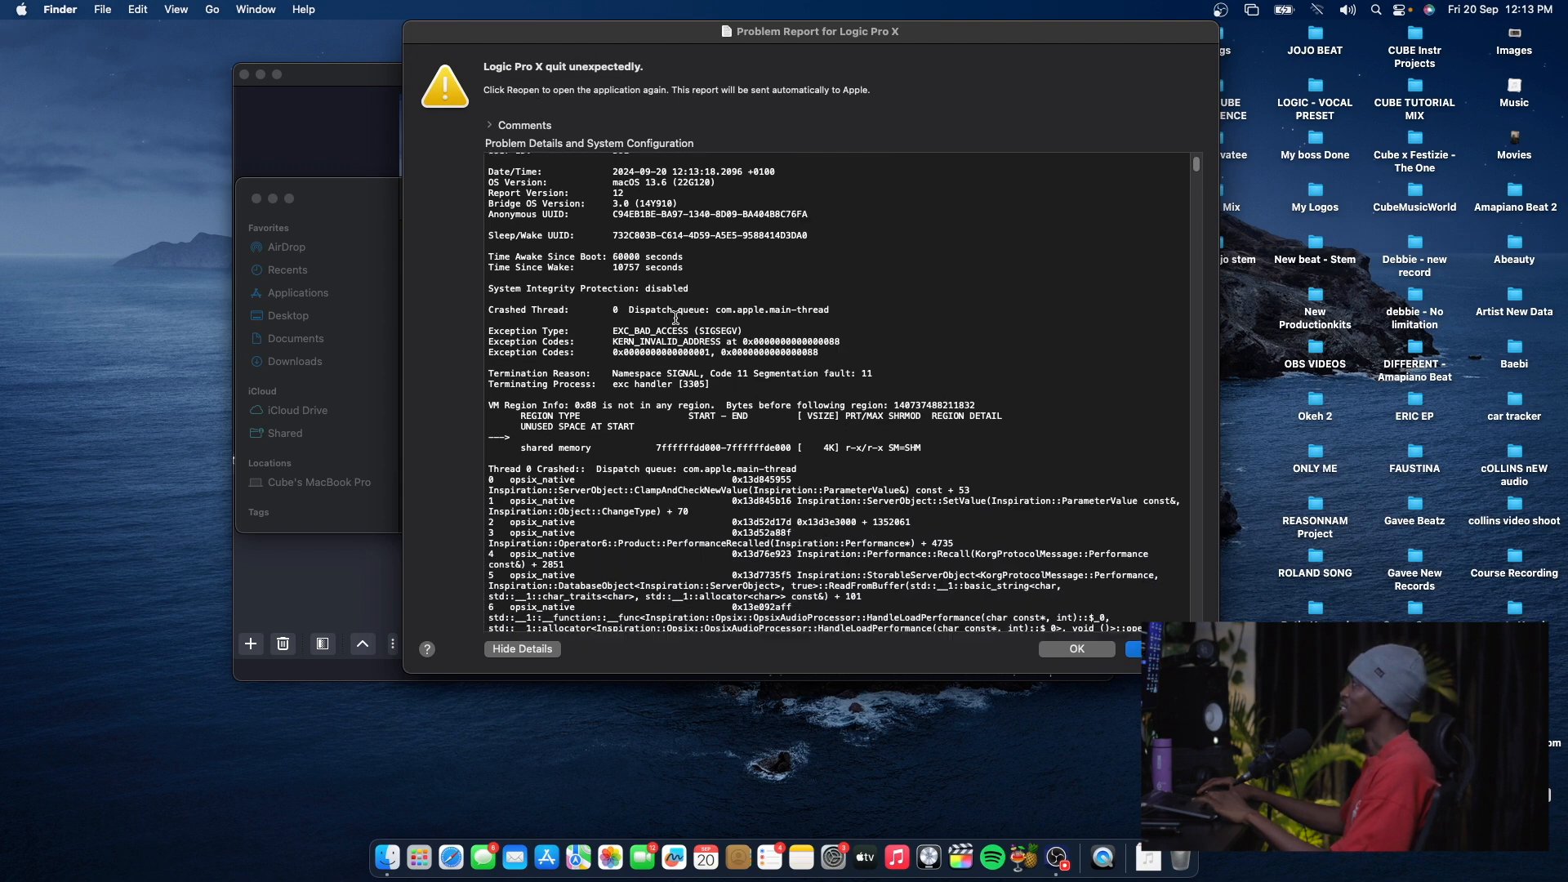
{"action": "scroll", "scroll_direction": "down", "scroll_amount": 3}
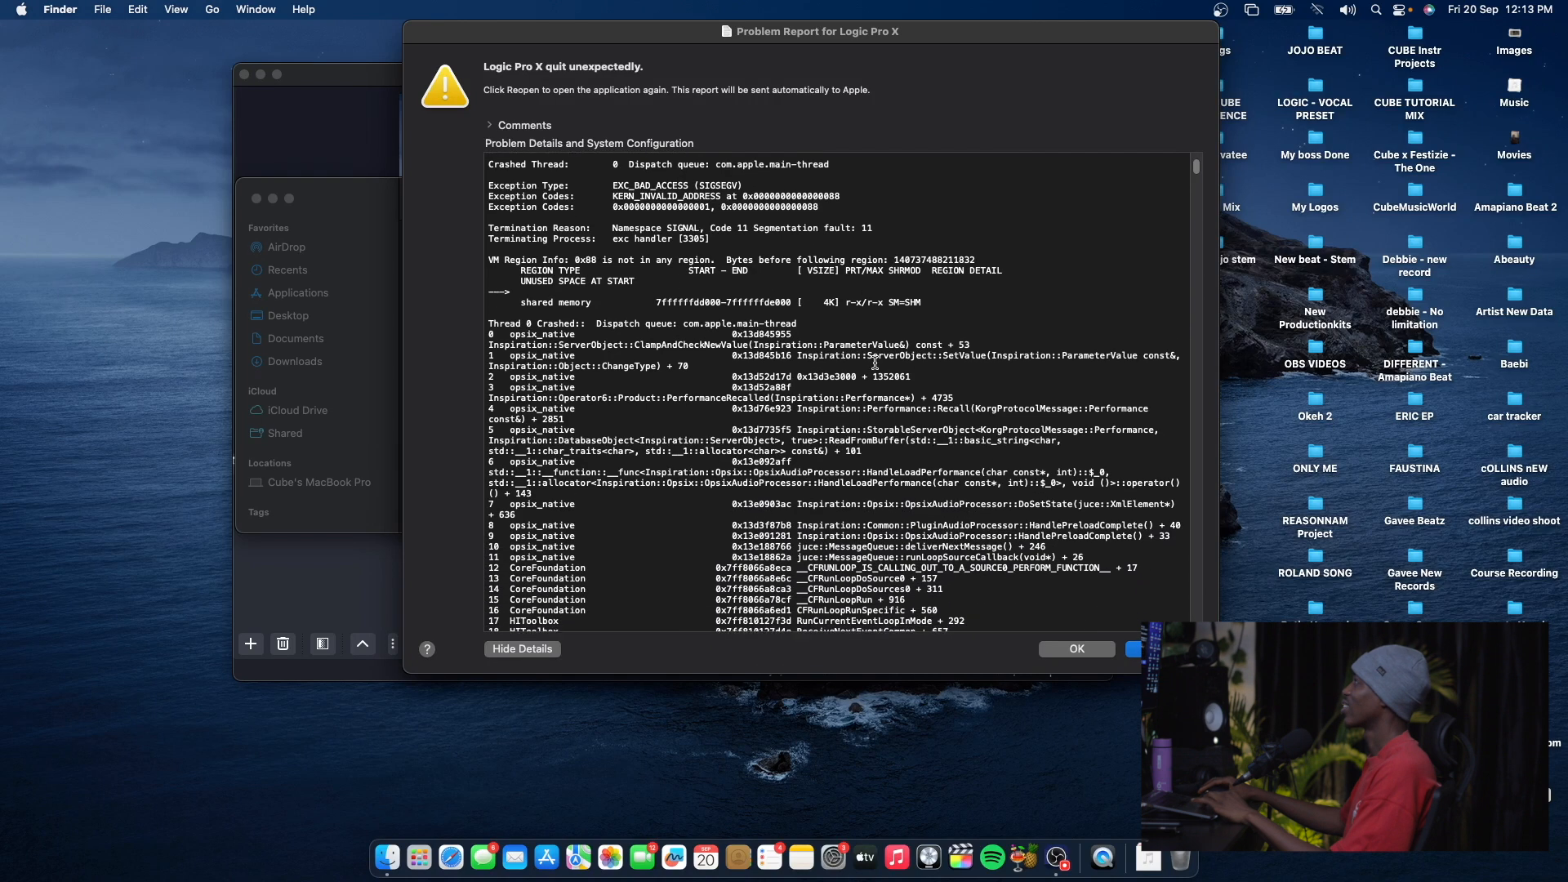
{"action": "scroll", "scroll_direction": "up", "scroll_amount": 3}
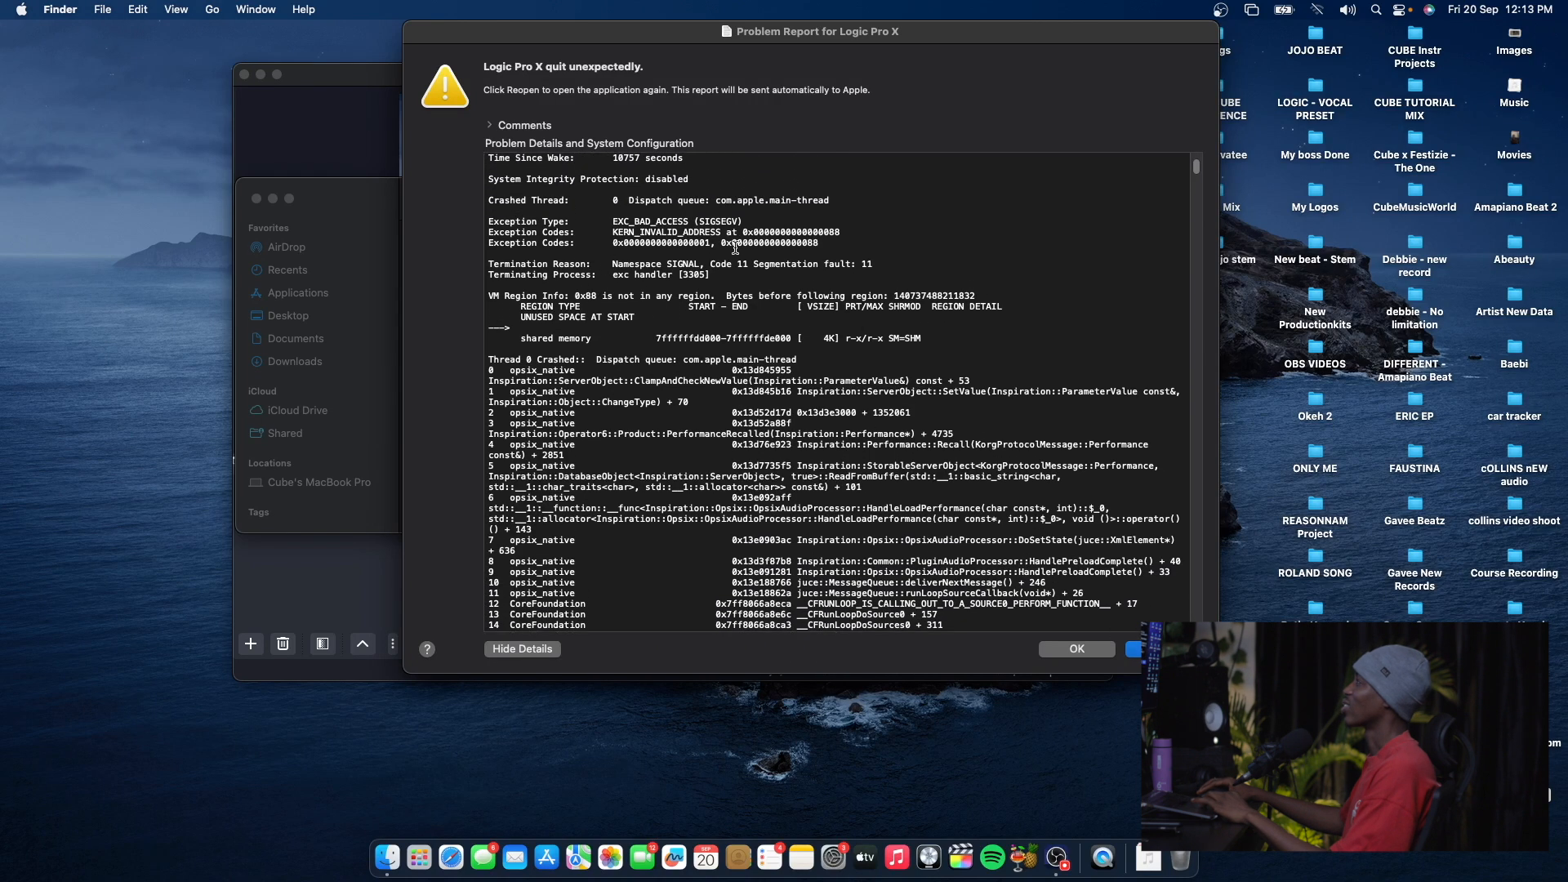
{"action": "scroll", "scroll_direction": "up", "scroll_amount": 3}
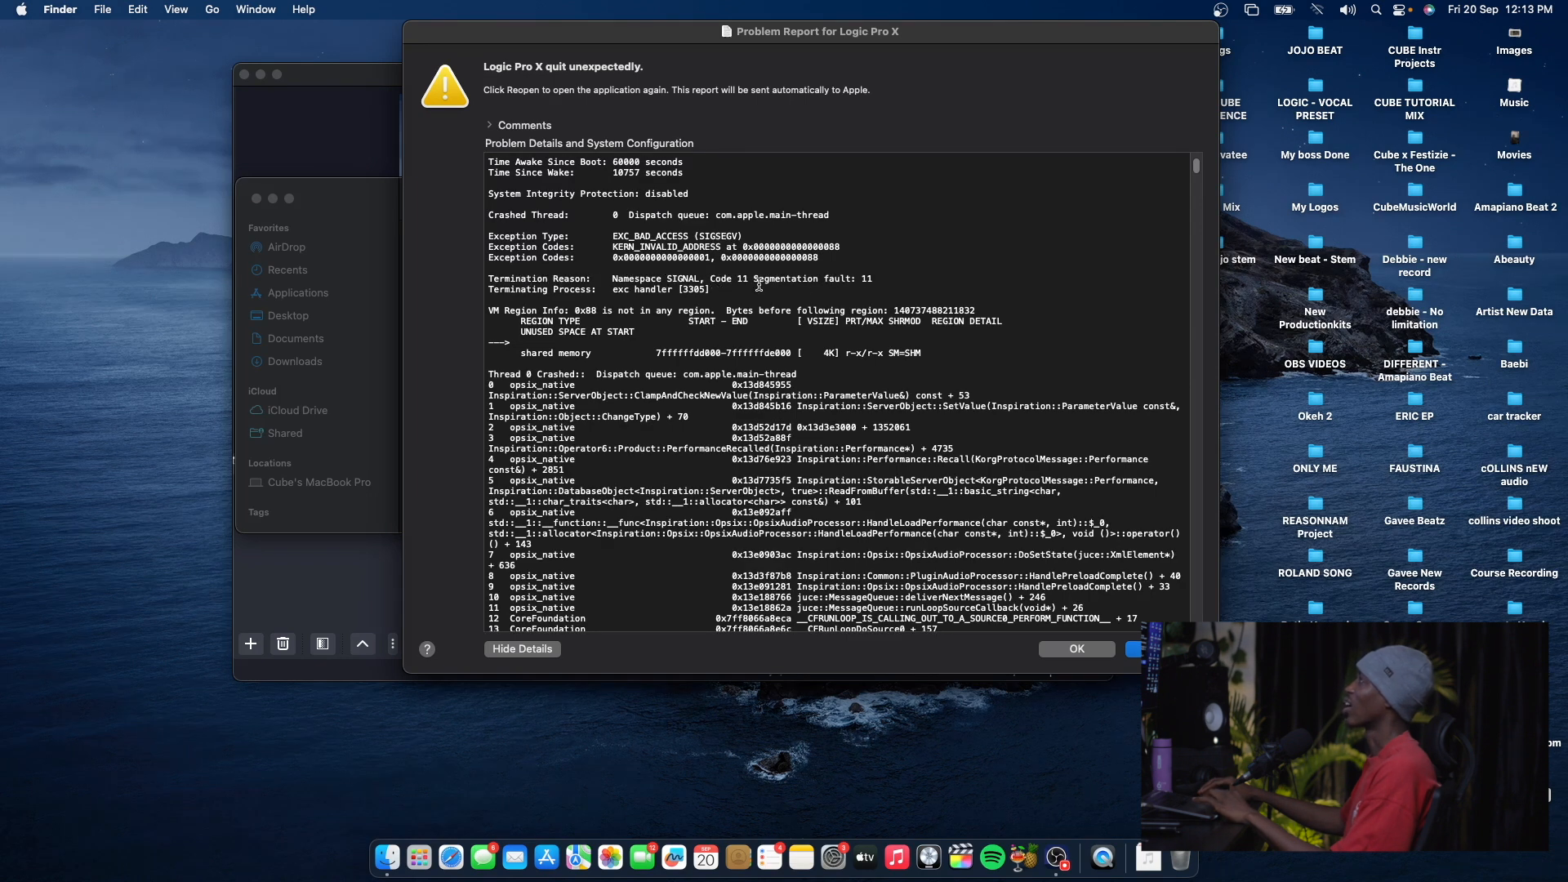
{"action": "scroll", "scroll_direction": "down", "scroll_amount": 3}
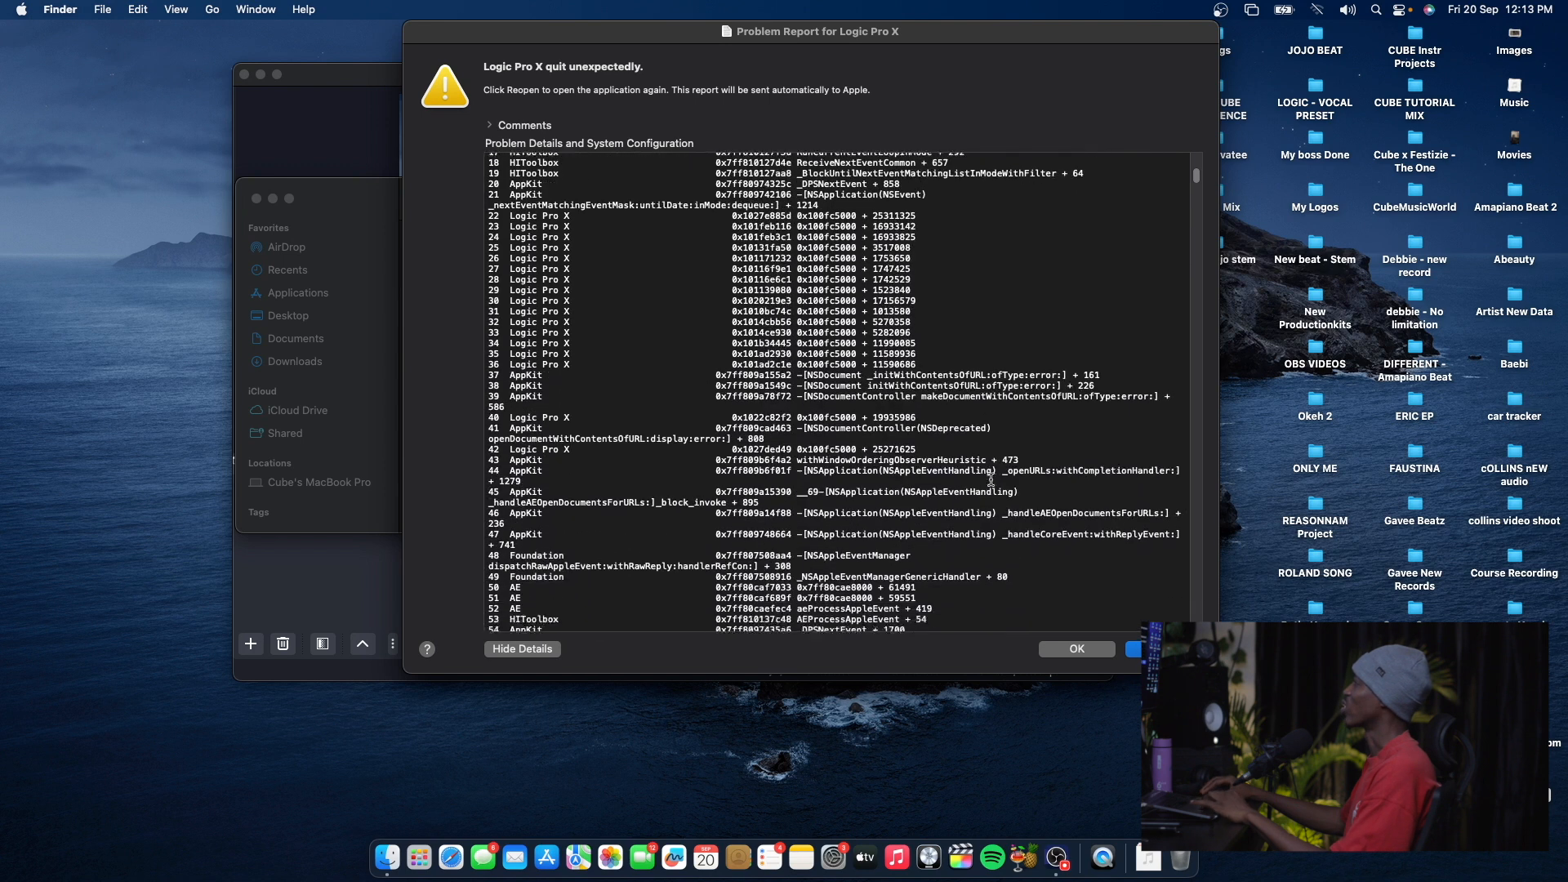
{"action": "scroll", "scroll_direction": "down", "scroll_amount": 3}
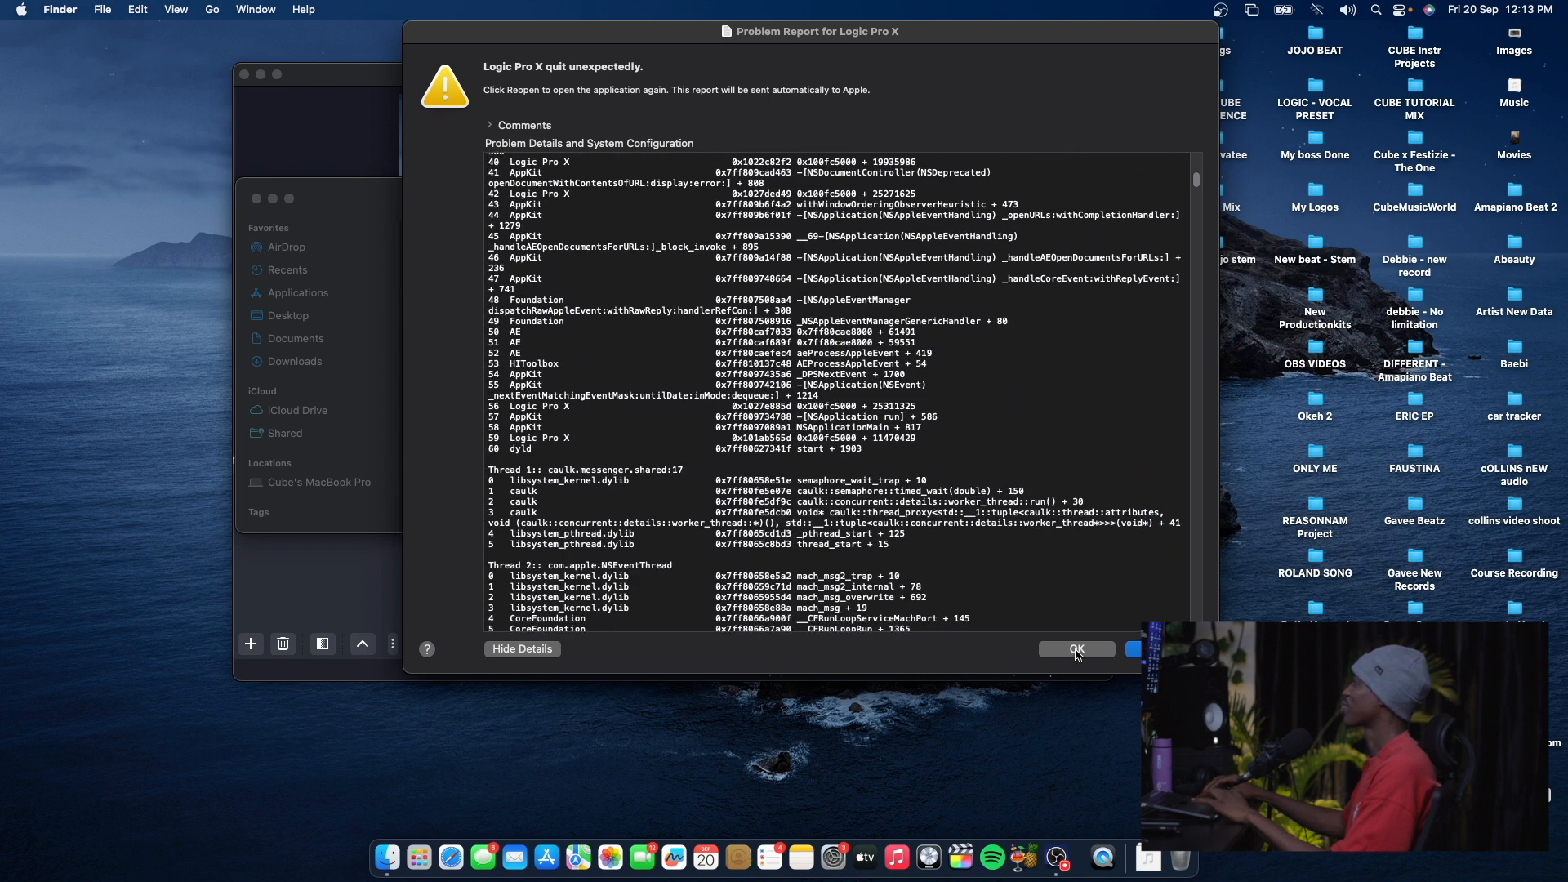
- Dismiss the crash report and select the project in the Amapiano light of the world folder
{"action": "left_click", "coordinate": [1075, 649]}
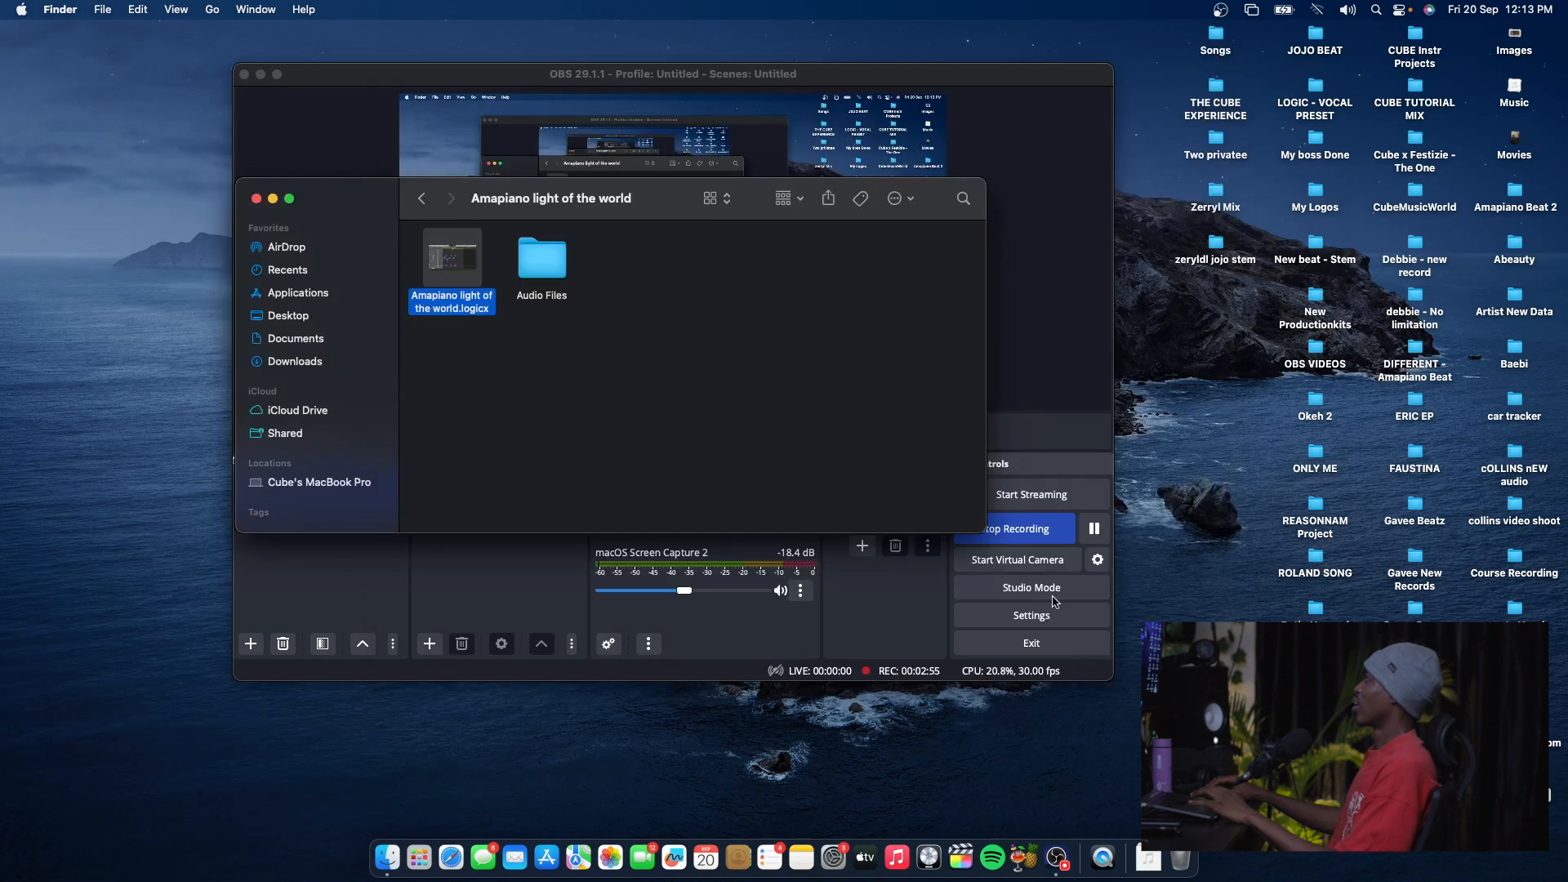
{"action": "mouse_move", "coordinate": [595, 346]}
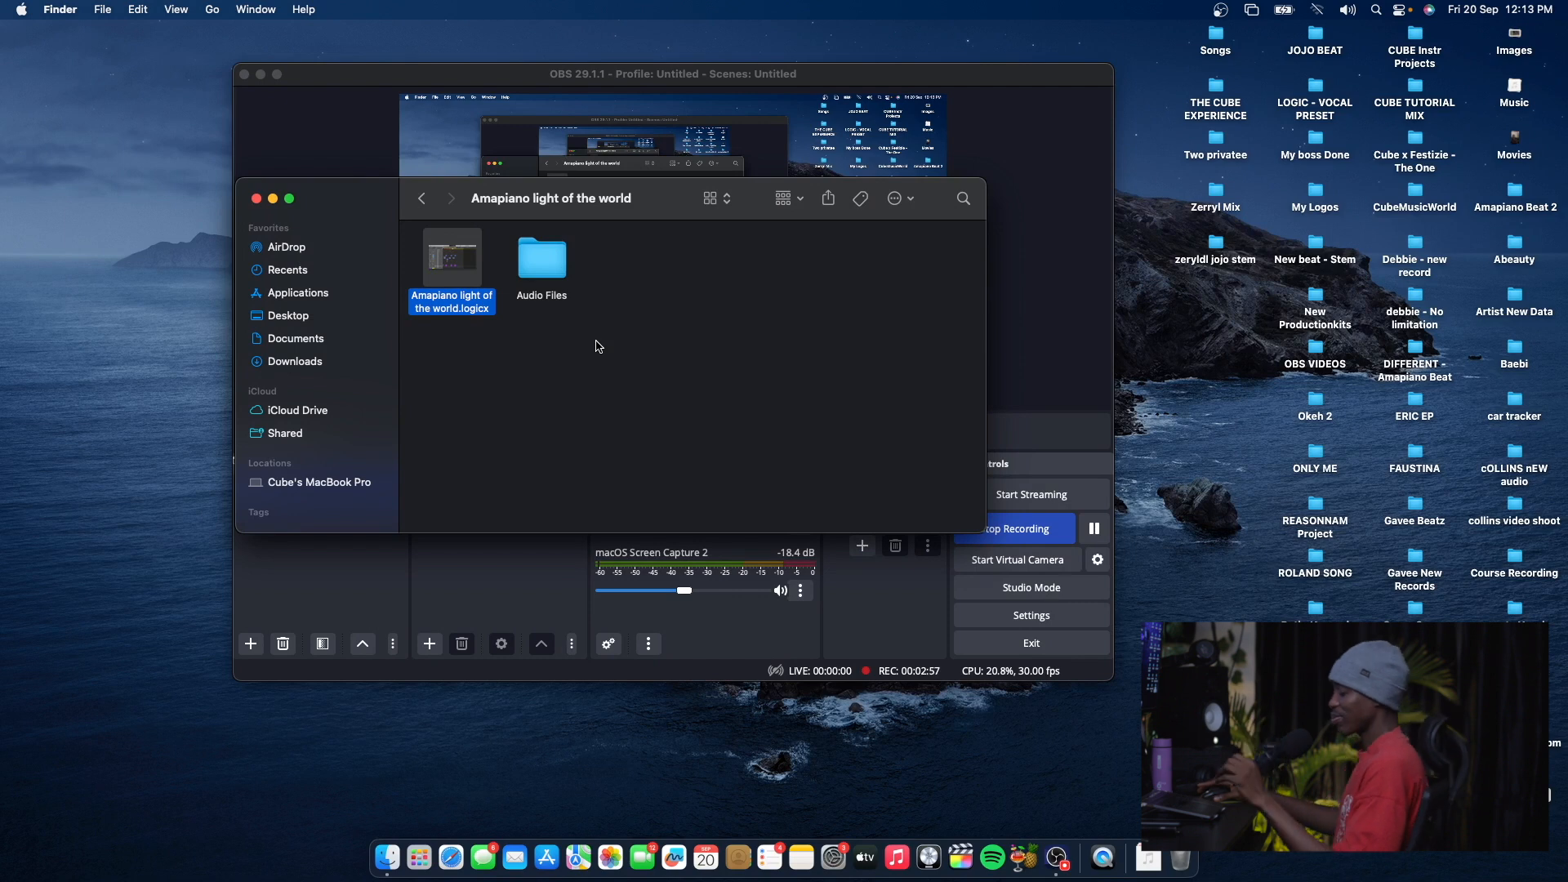
{"action": "left_click", "coordinate": [658, 297]}
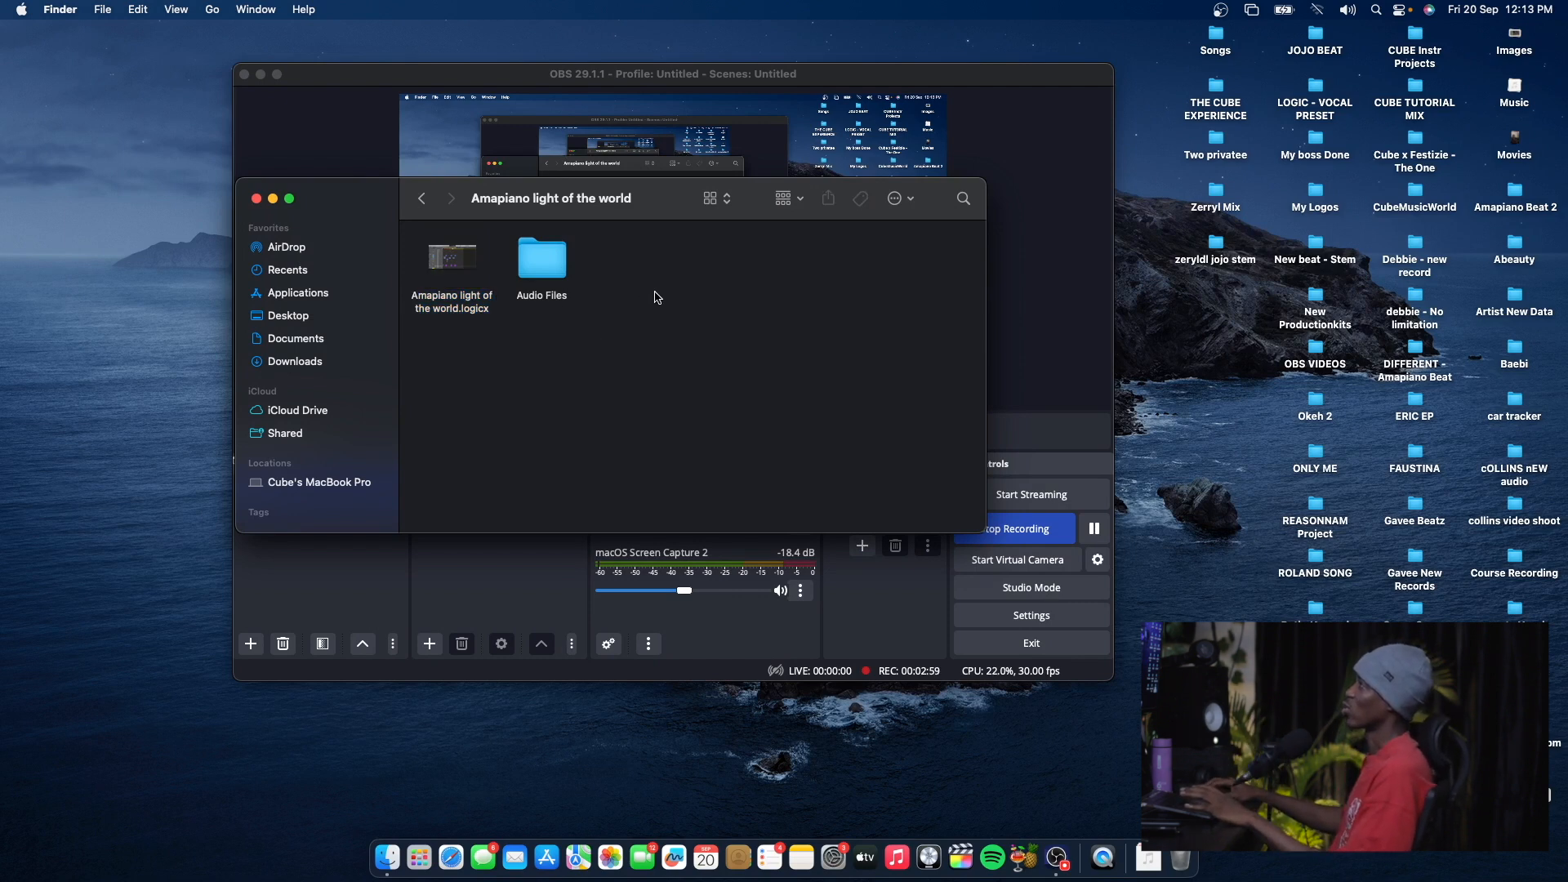
{"action": "mouse_move", "coordinate": [450, 263]}
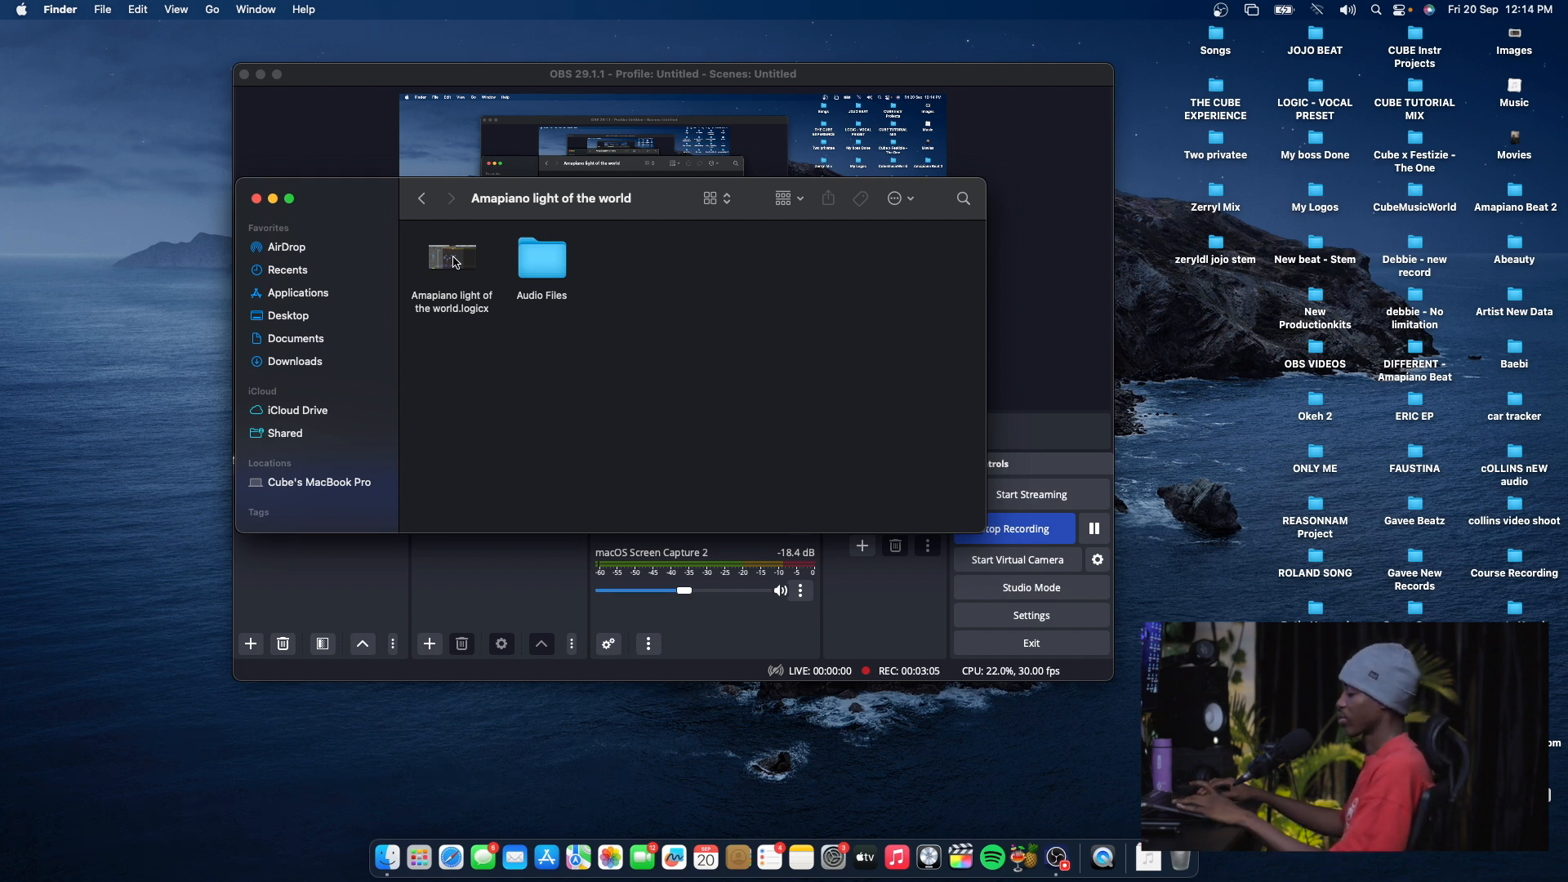
{"action": "mouse_move", "coordinate": [645, 218]}
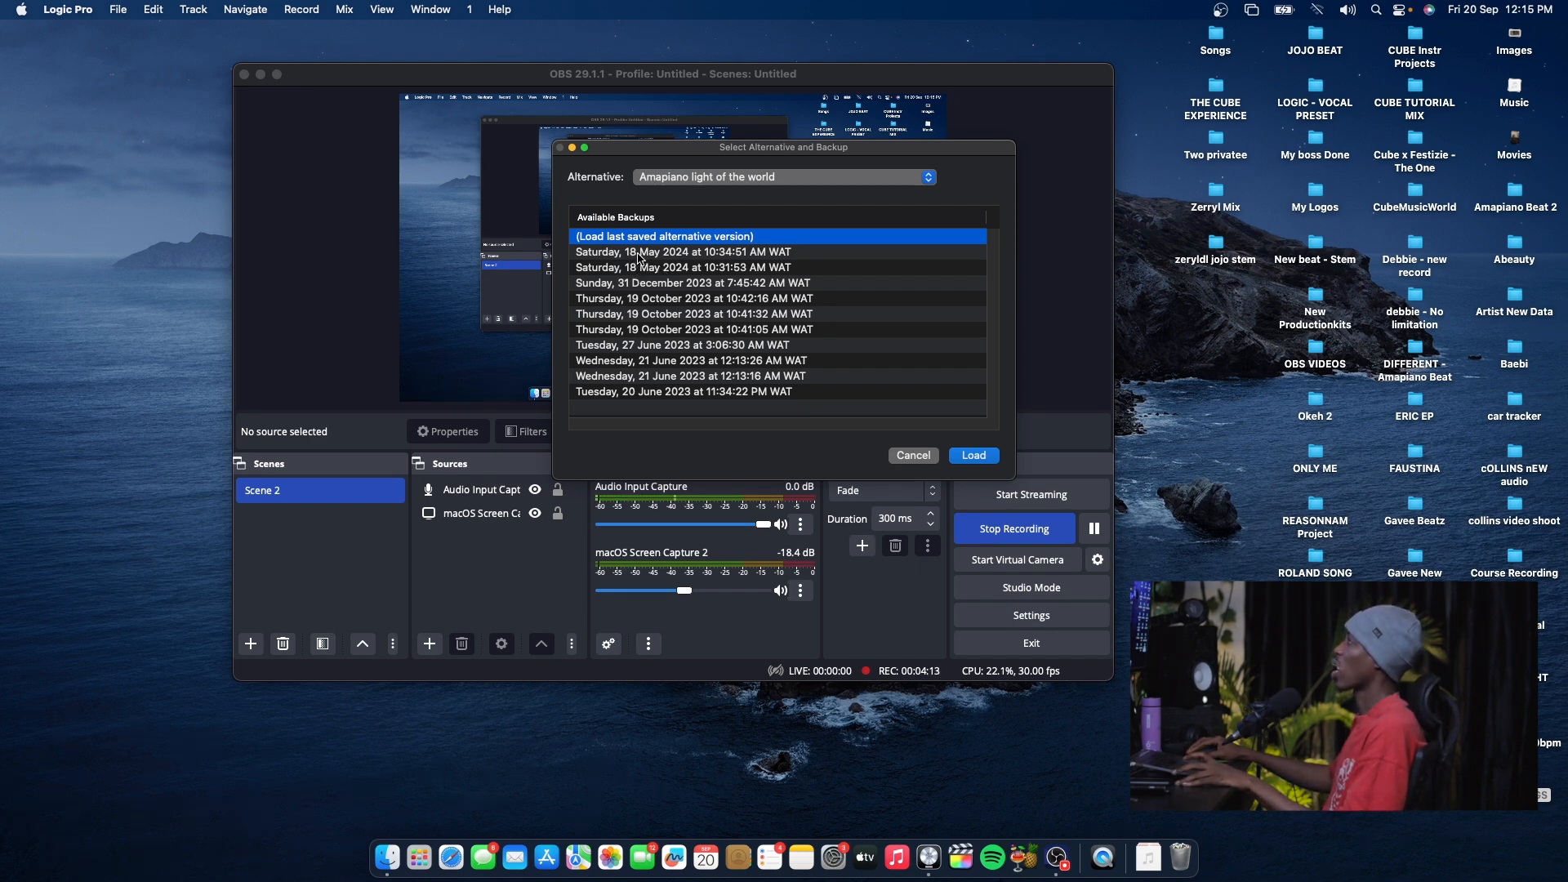
{"action": "mouse_move", "coordinate": [614, 286]}
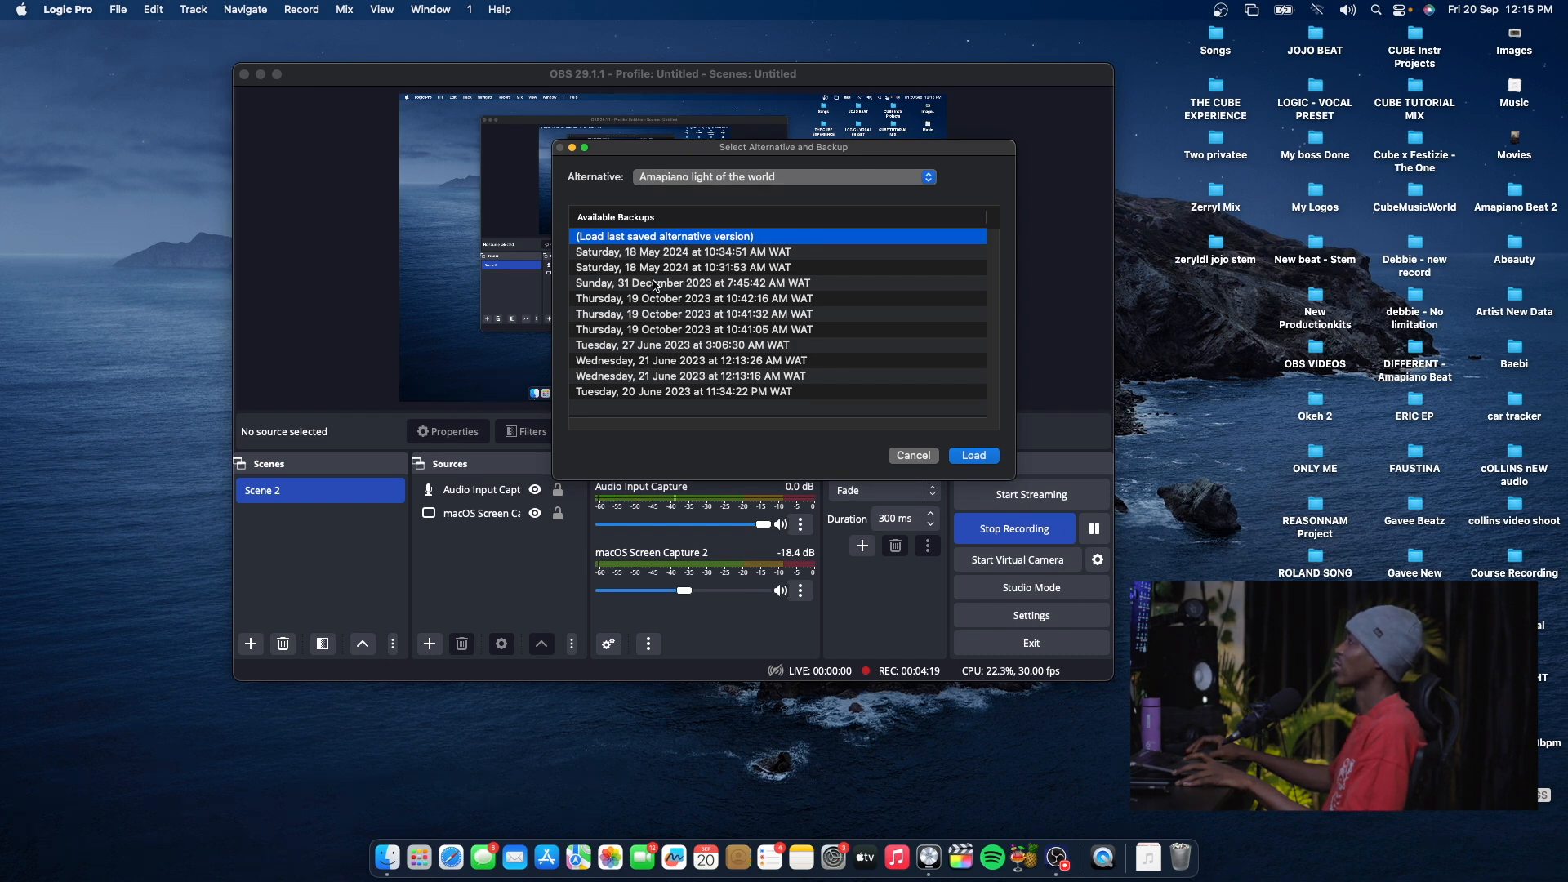
- Pick an older date under Available Backups in the Select Alternative and Backup dialog
{"action": "left_click", "coordinate": [971, 455]}
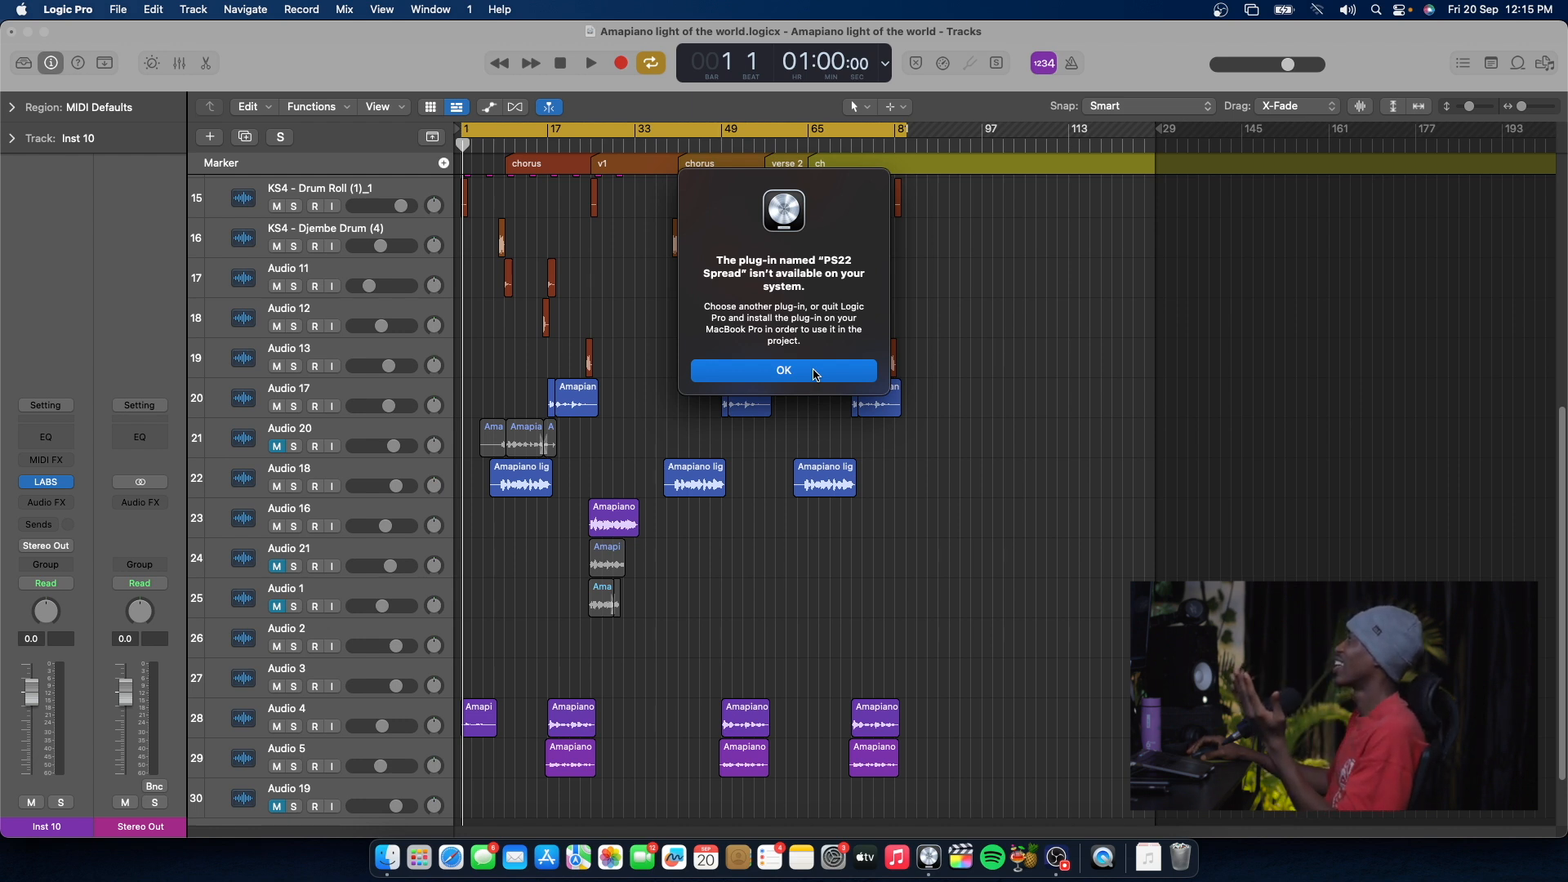
{"action": "mouse_move", "coordinate": [783, 262]}
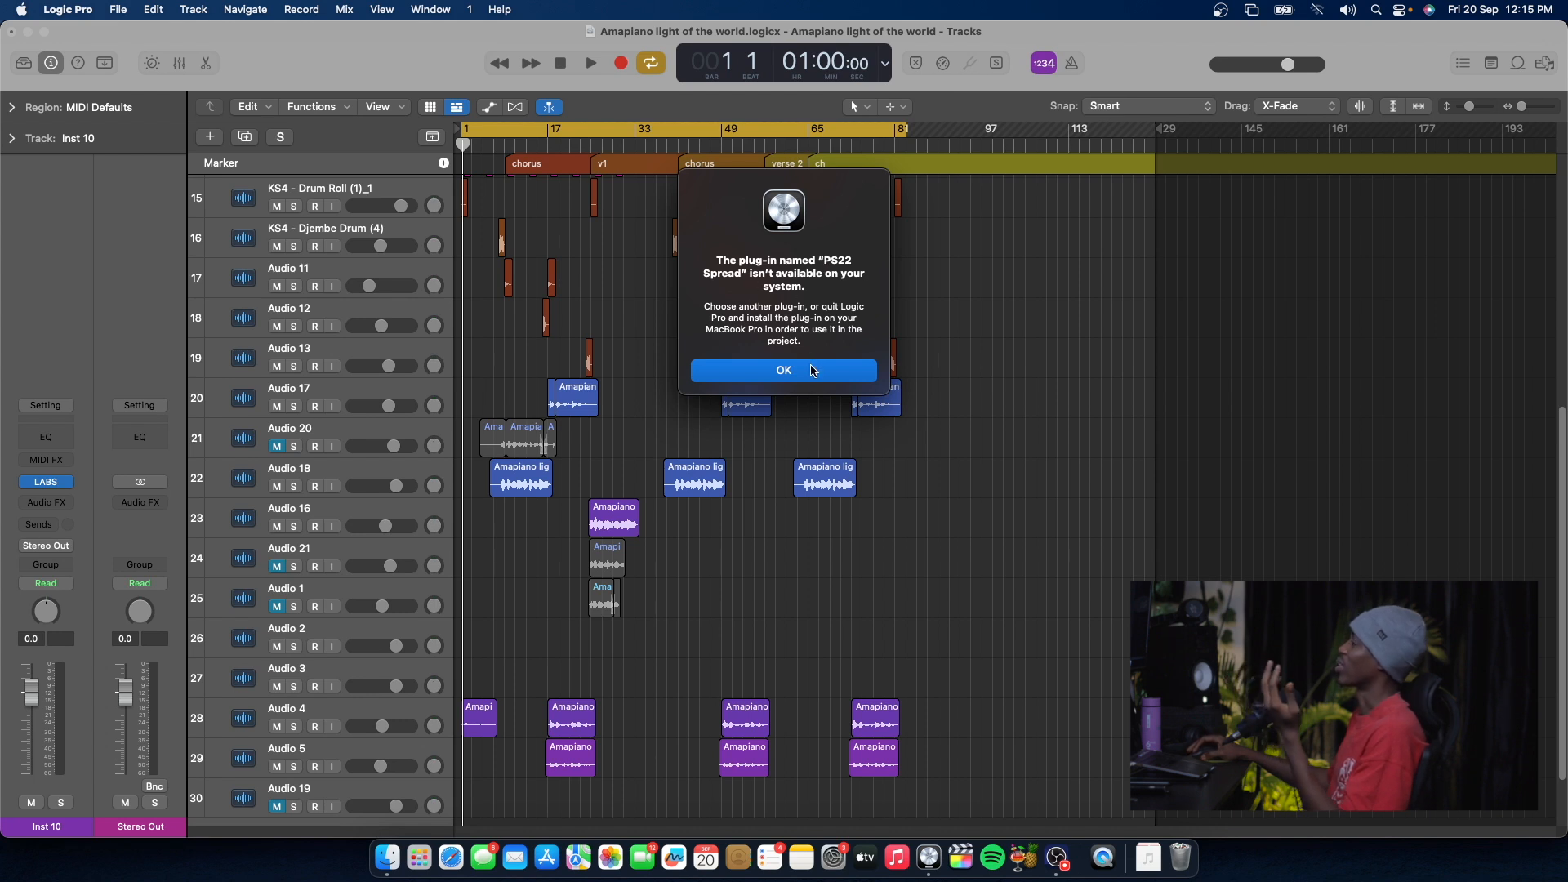
- Dismiss the missing PS22 Spread alert, scroll the restored tracks, and close the project
{"action": "left_click", "coordinate": [784, 370]}
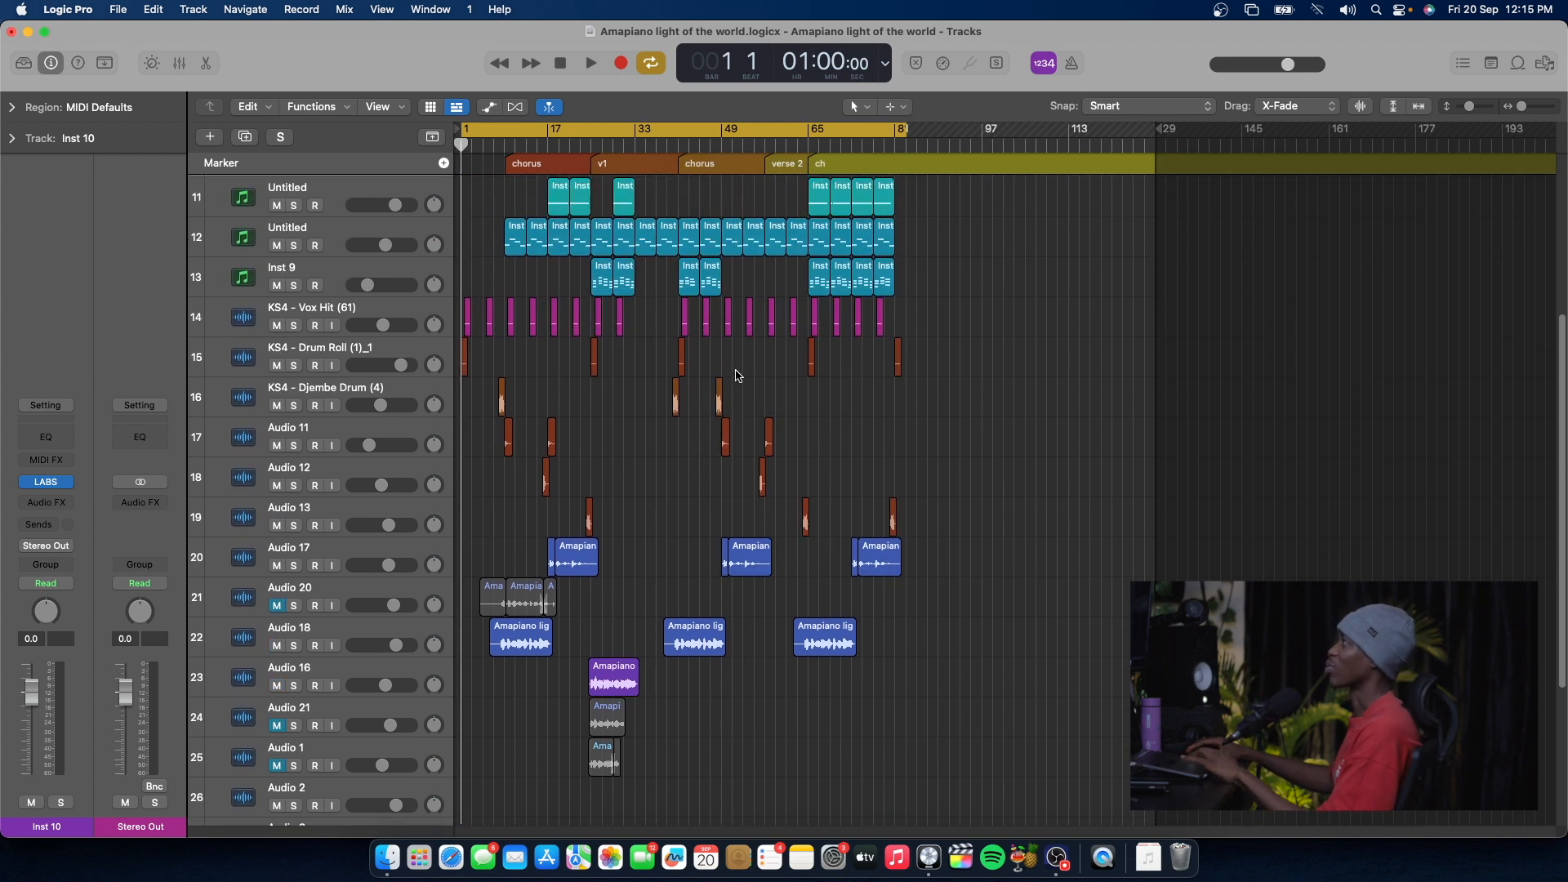
{"action": "scroll", "scroll_direction": "down", "scroll_amount": 3}
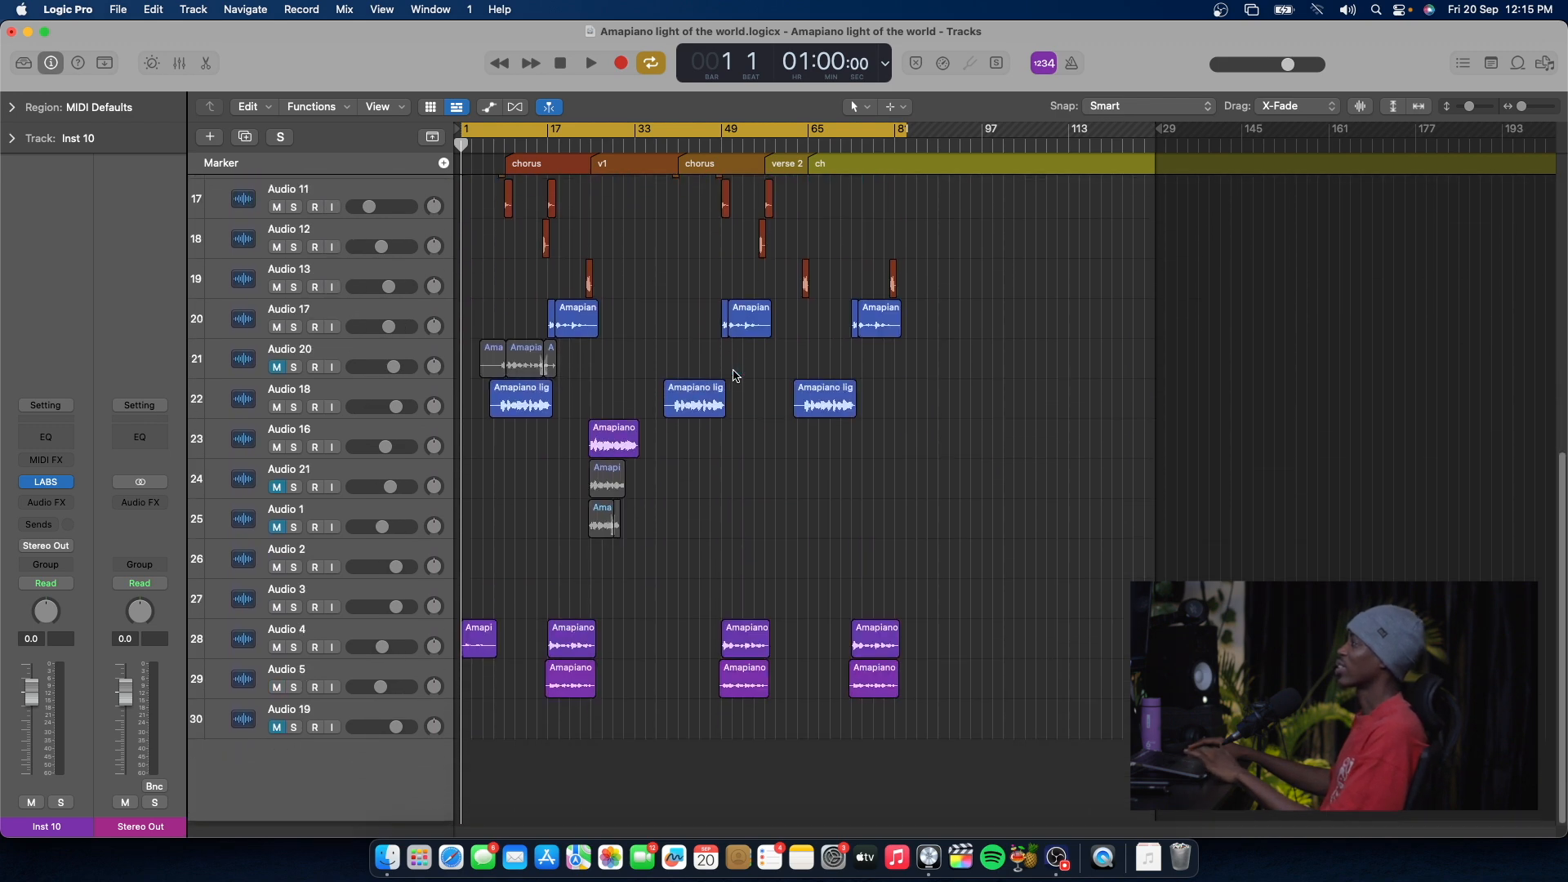
{"action": "scroll", "scroll_direction": "up", "scroll_amount": 3}
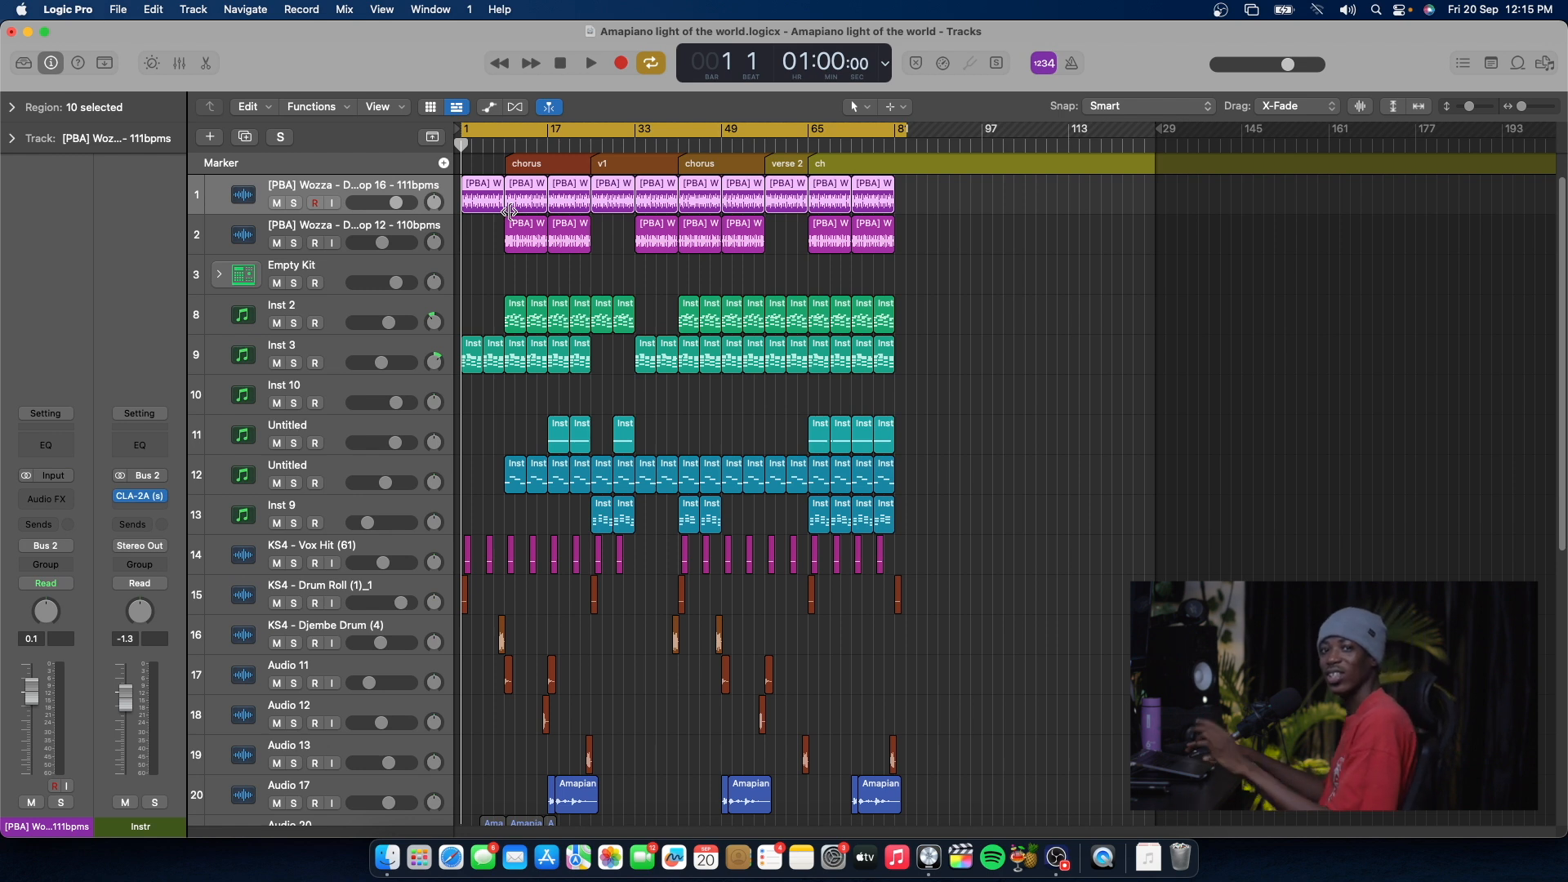
{"action": "mouse_move", "coordinate": [716, 122]}
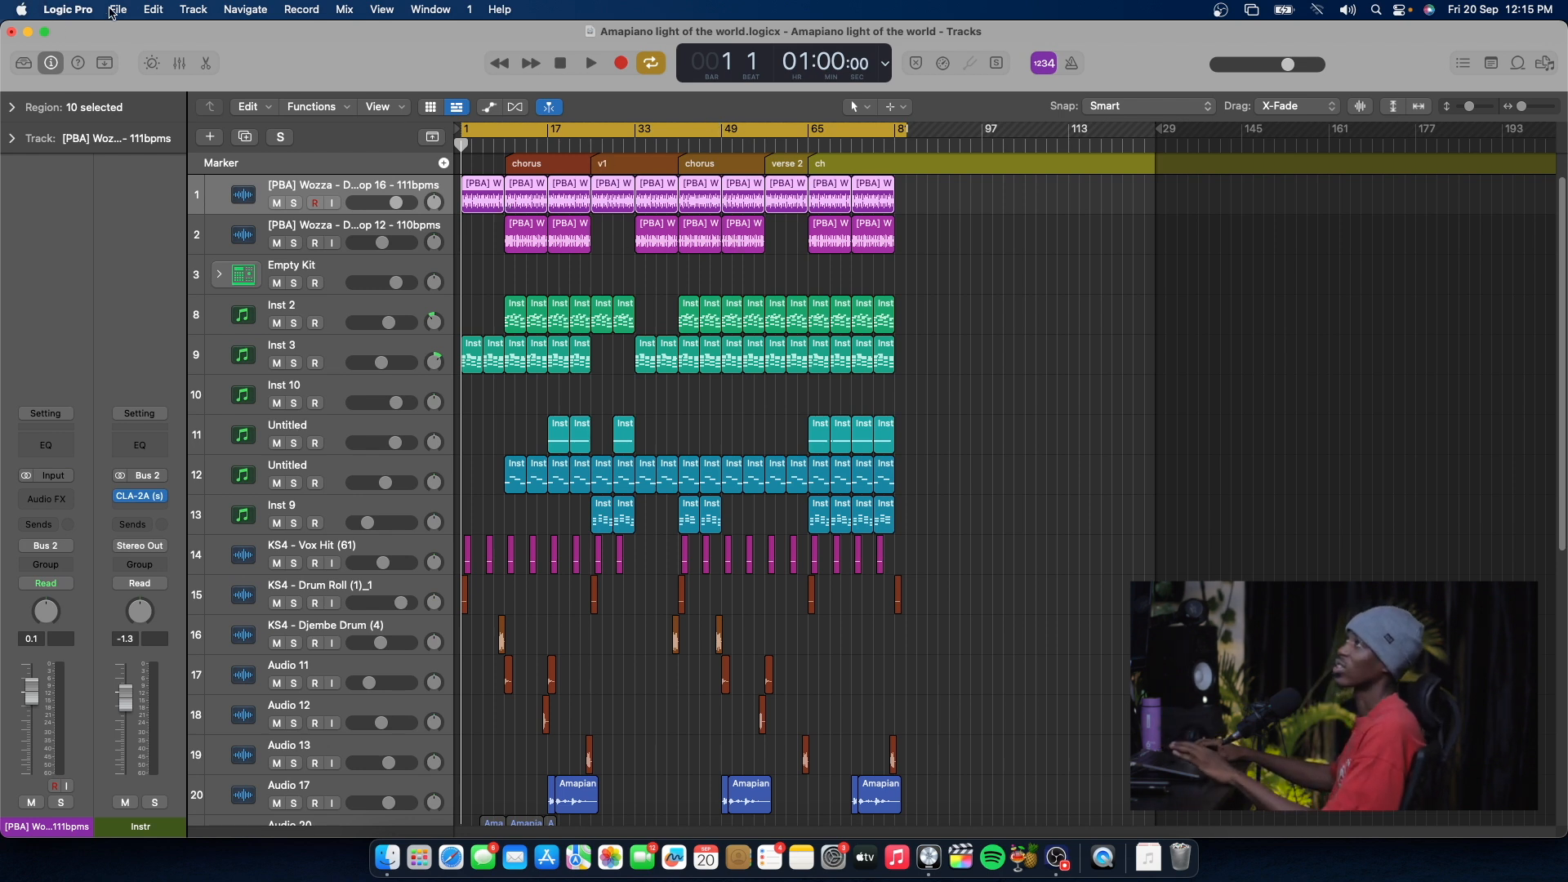
{"action": "left_click", "coordinate": [118, 9]}
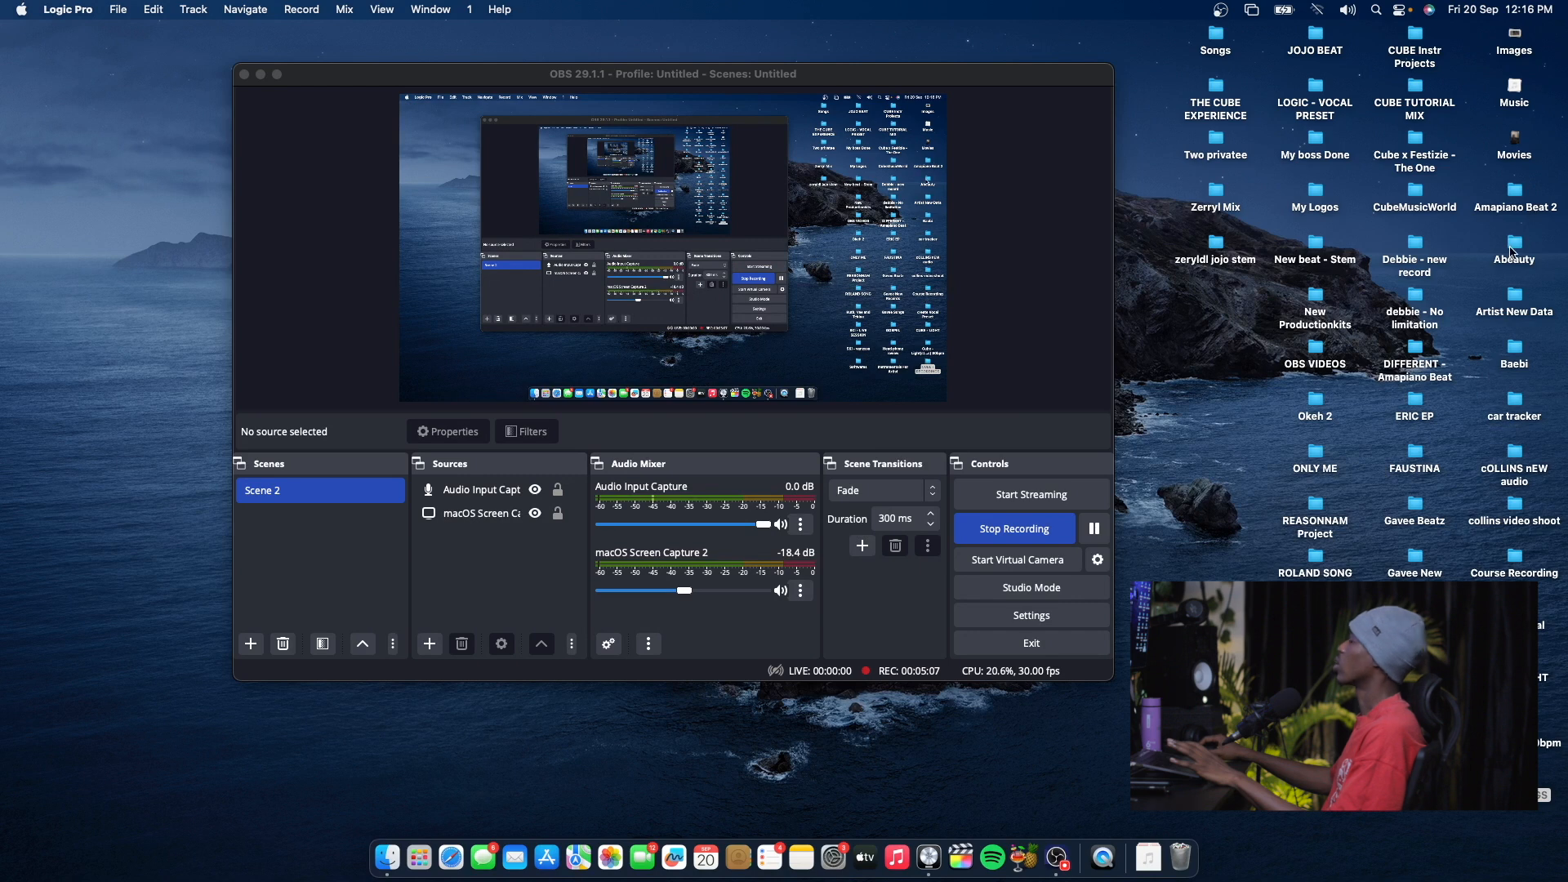
{"action": "mouse_move", "coordinate": [1516, 308]}
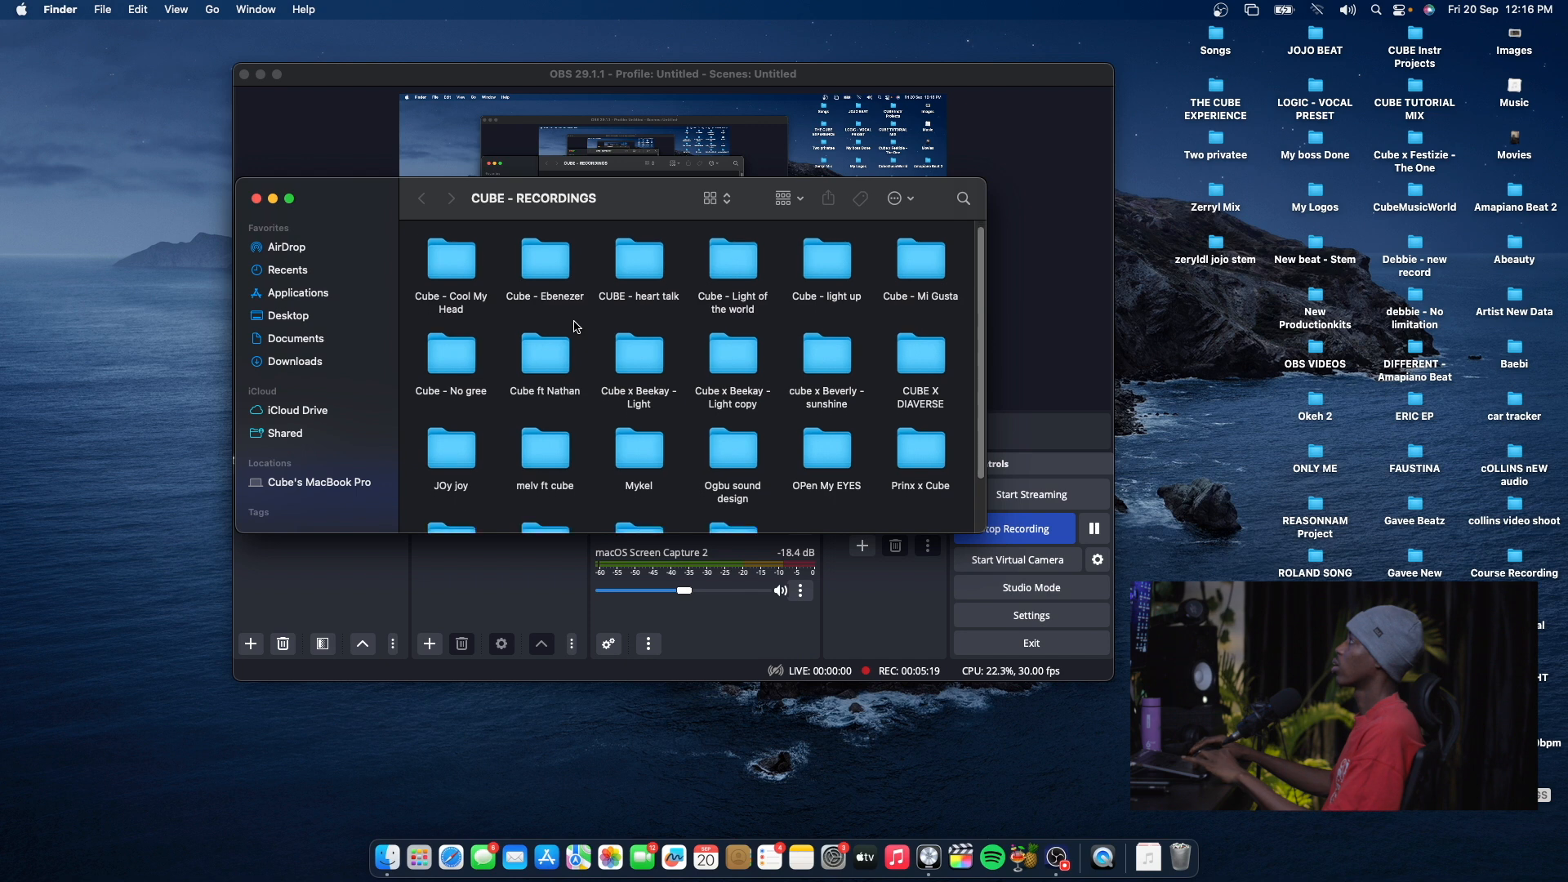
- Navigate into Cube - Light of the world, then the Amapiano light of the world folder
{"action": "double_click", "coordinate": [733, 263]}
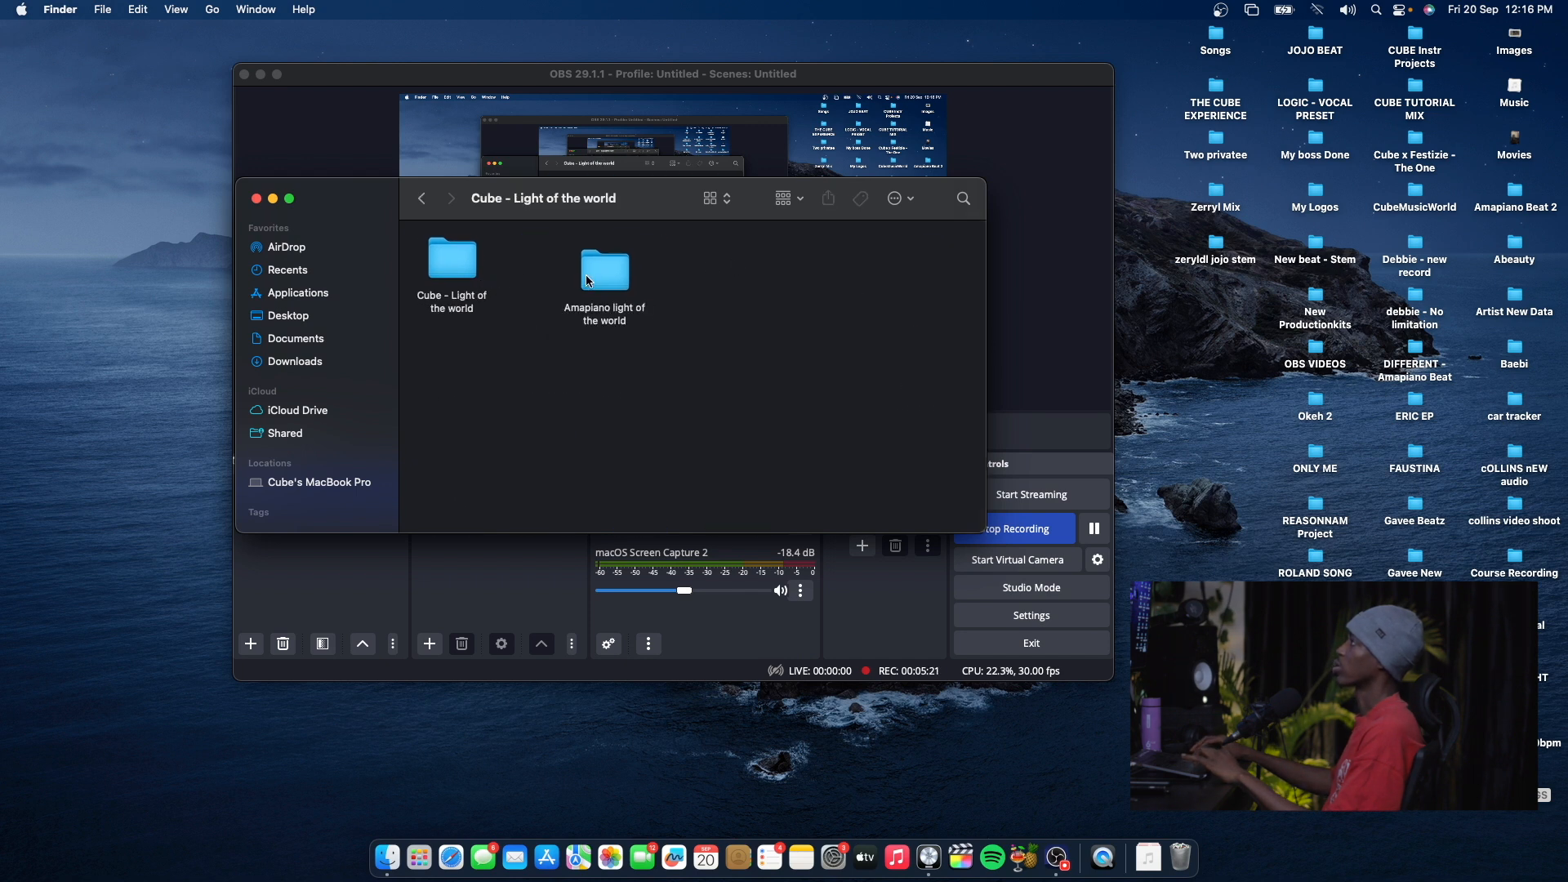
{"action": "double_click", "coordinate": [605, 270]}
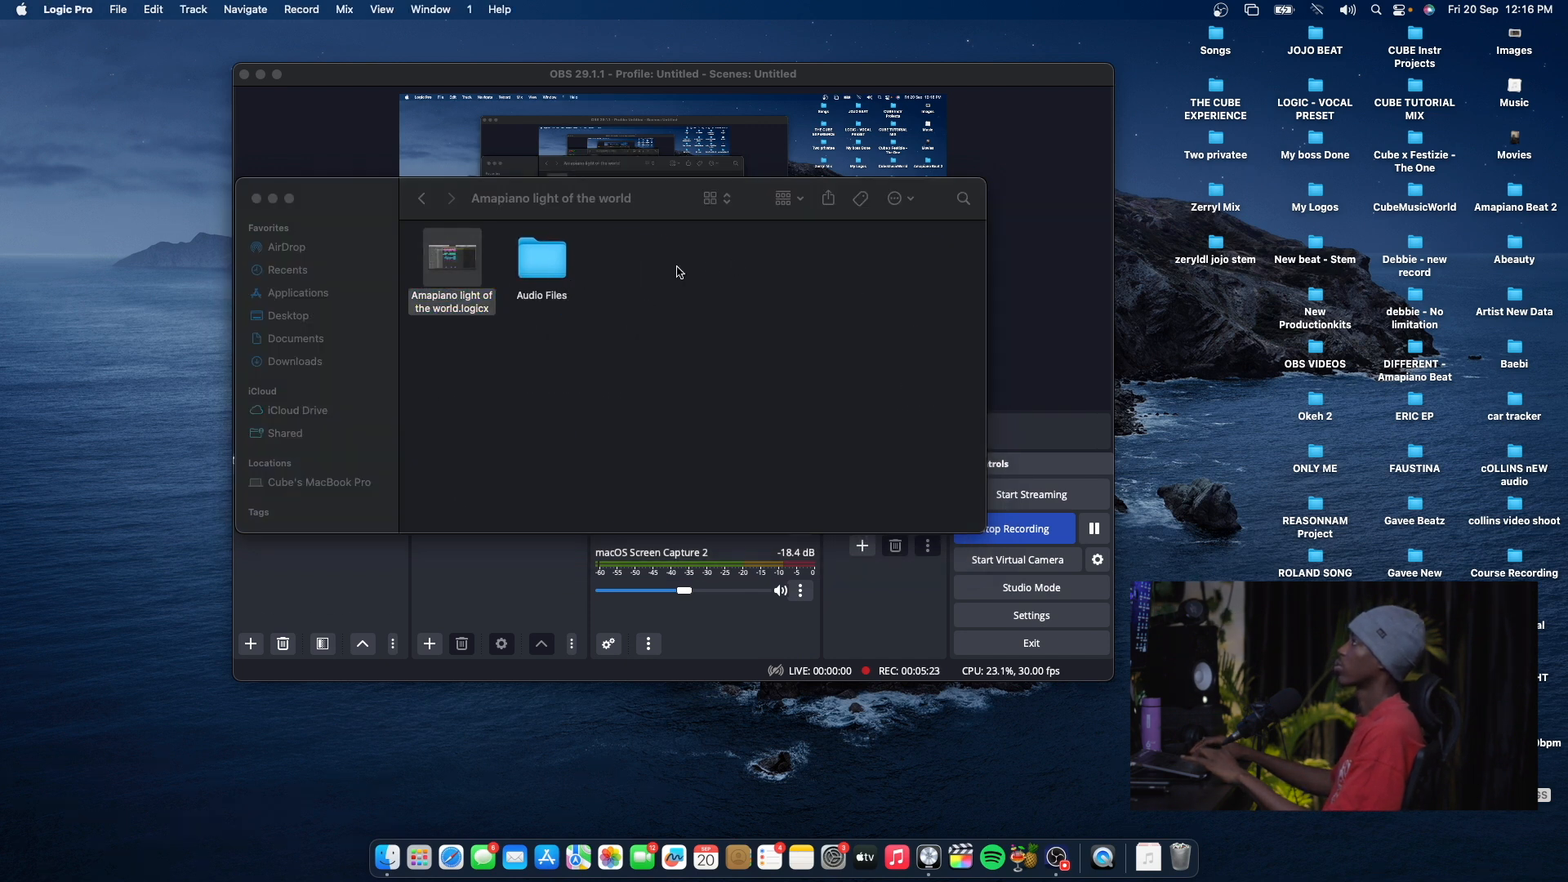
- Open the .logicx project file and dismiss the missing PS22 Spread plug-in alert
{"action": "double_click", "coordinate": [450, 258]}
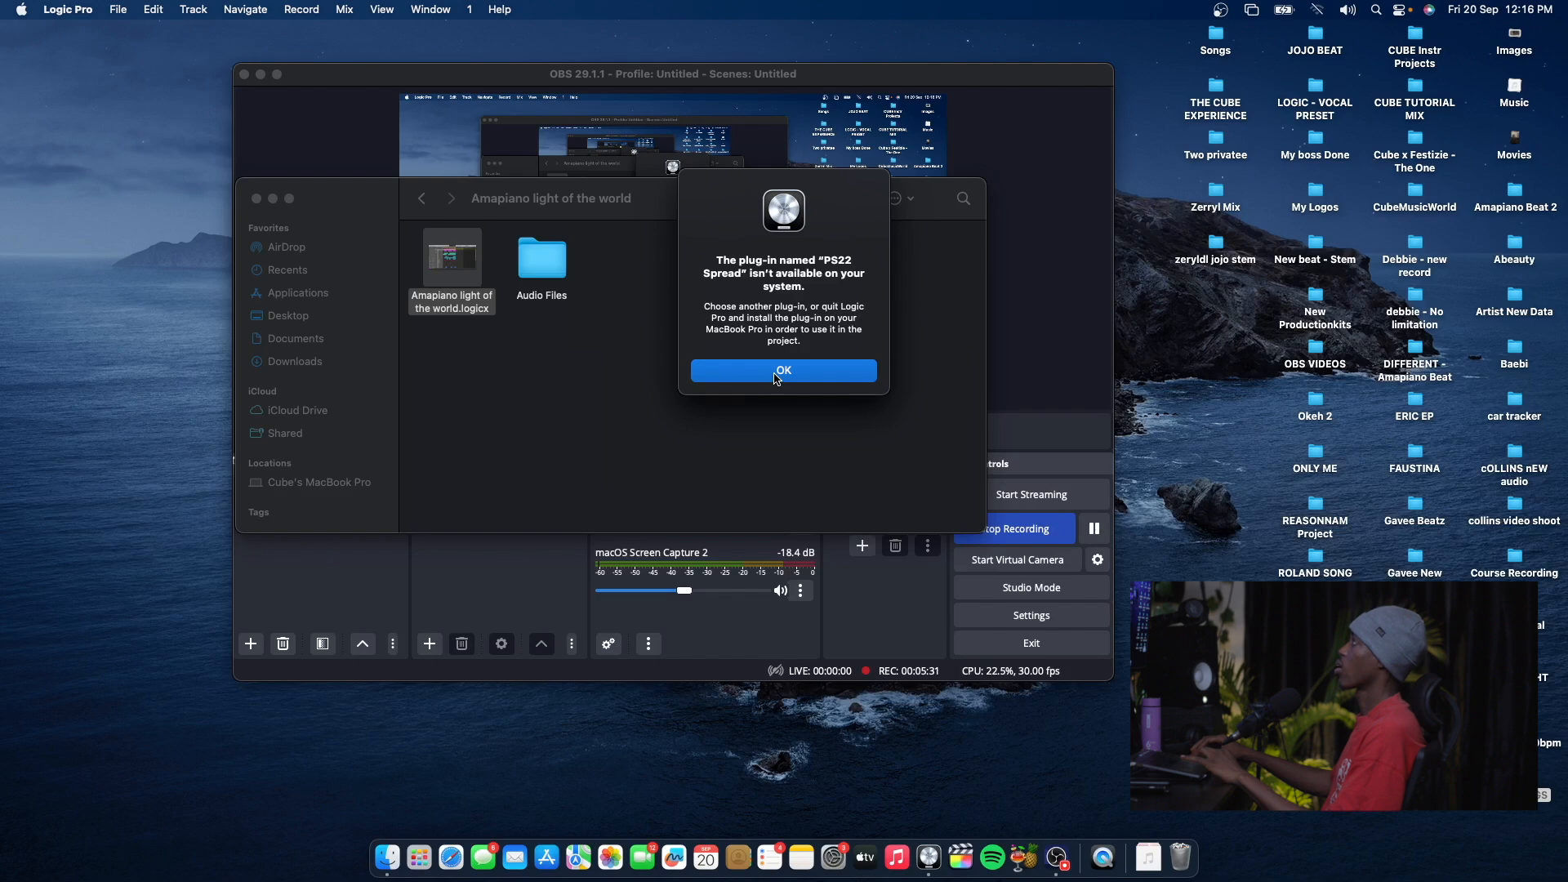
{"action": "left_click", "coordinate": [784, 370]}
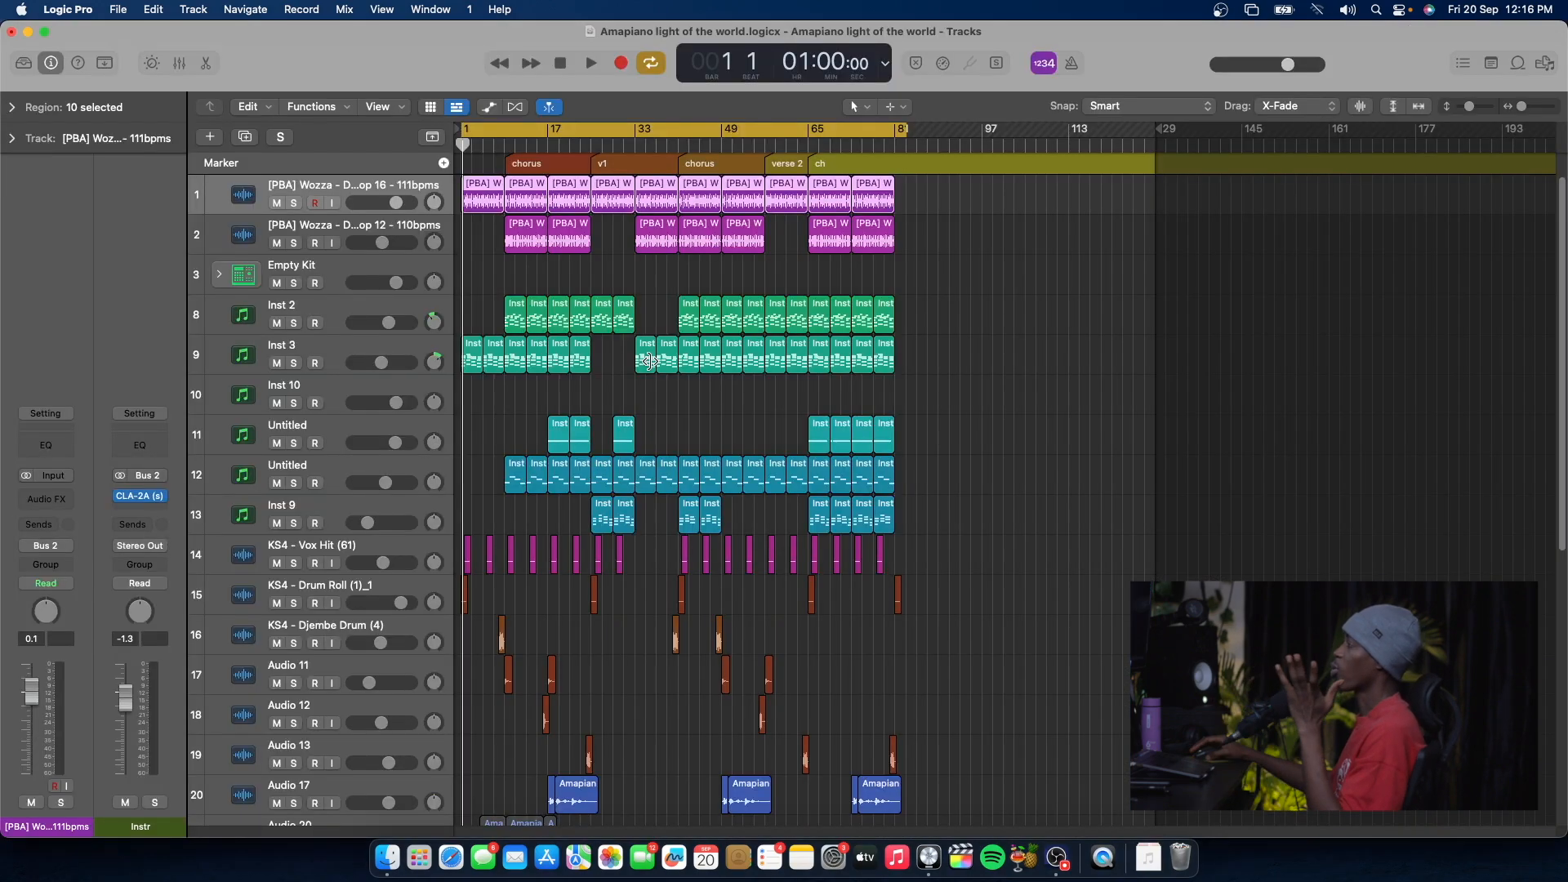